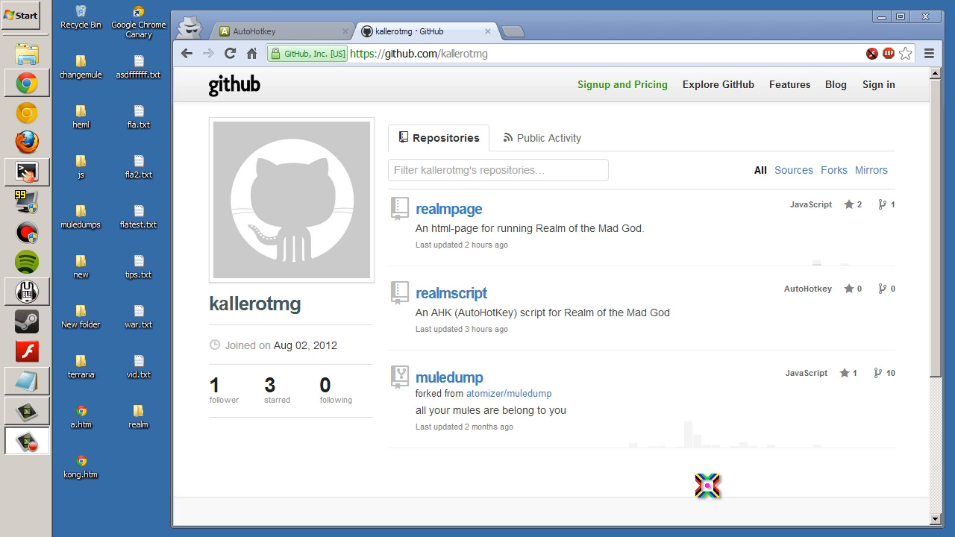
mouse_move(674, 376)
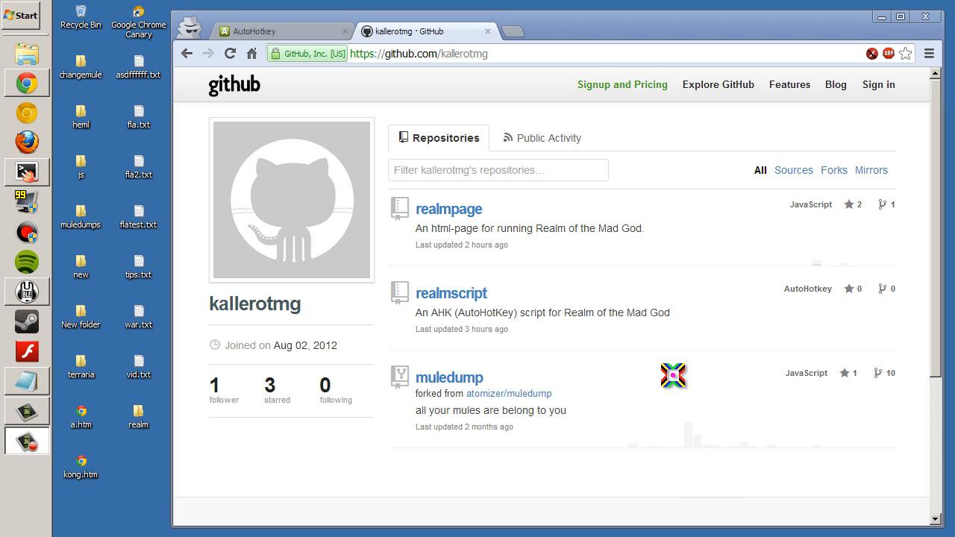
mouse_move(445, 298)
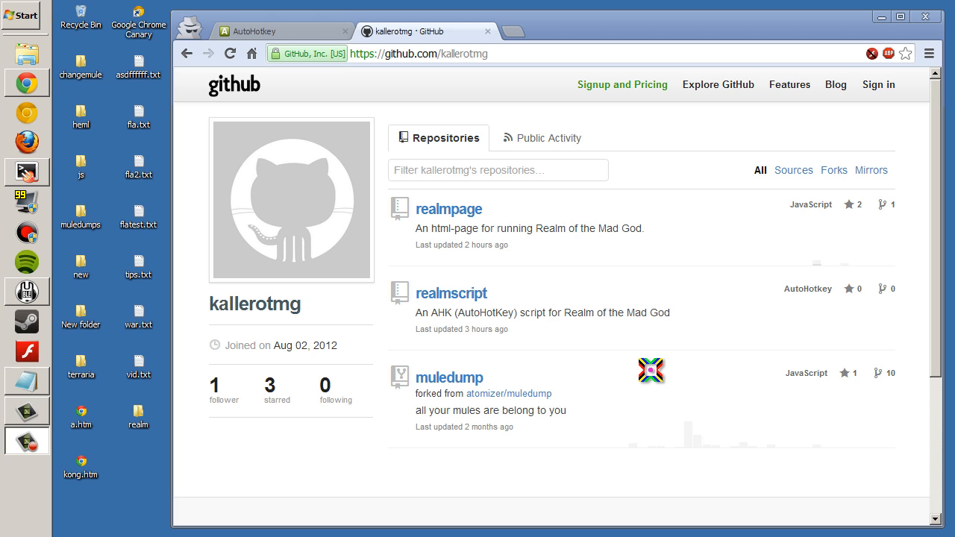
mouse_move(638, 362)
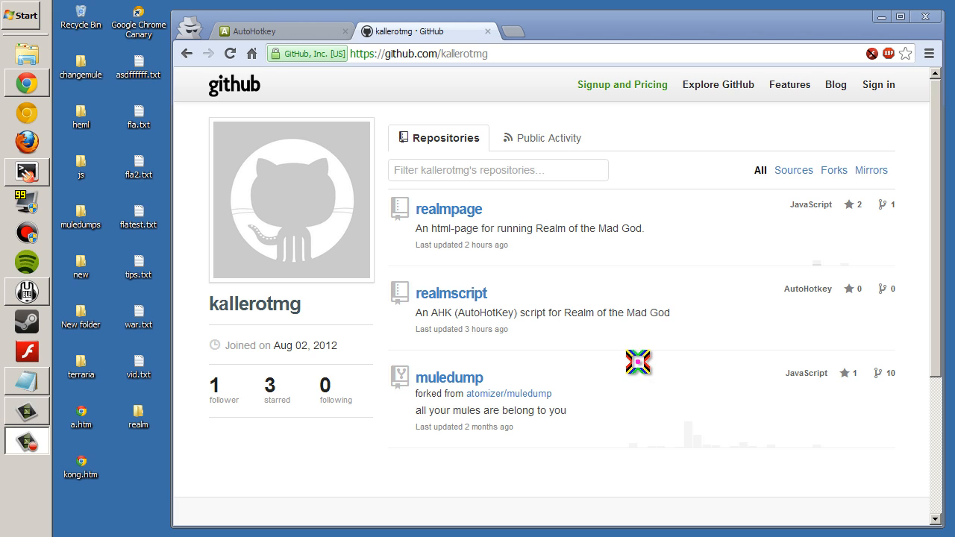
mouse_move(477, 351)
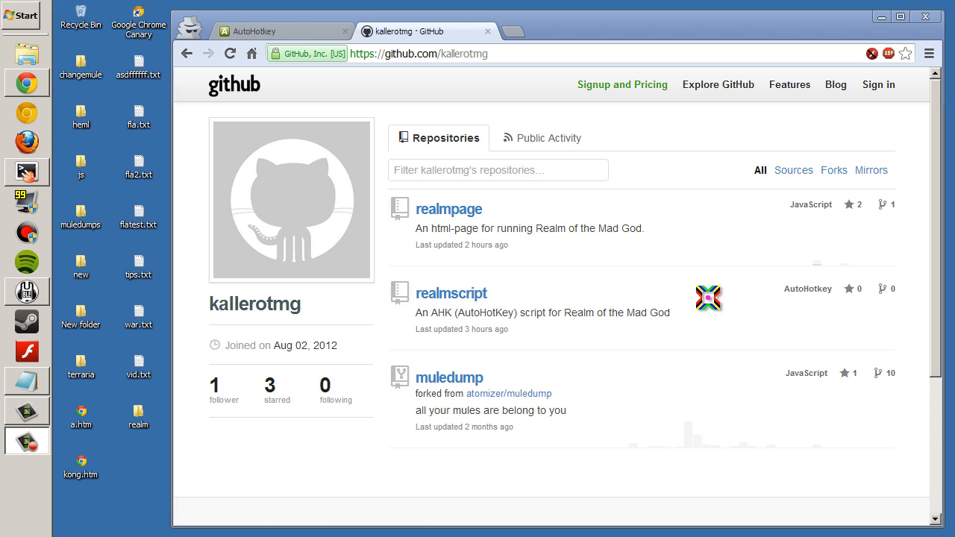
mouse_move(513, 326)
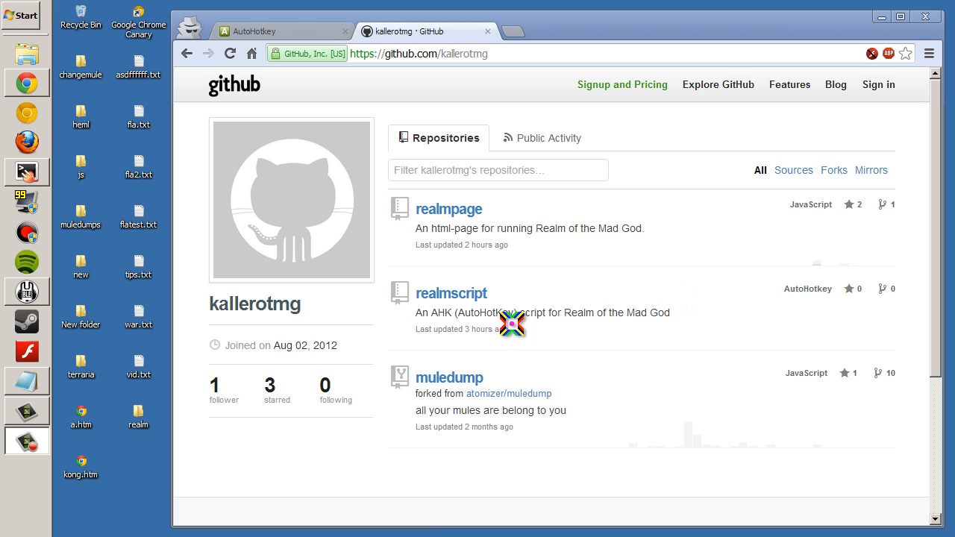
mouse_move(682, 302)
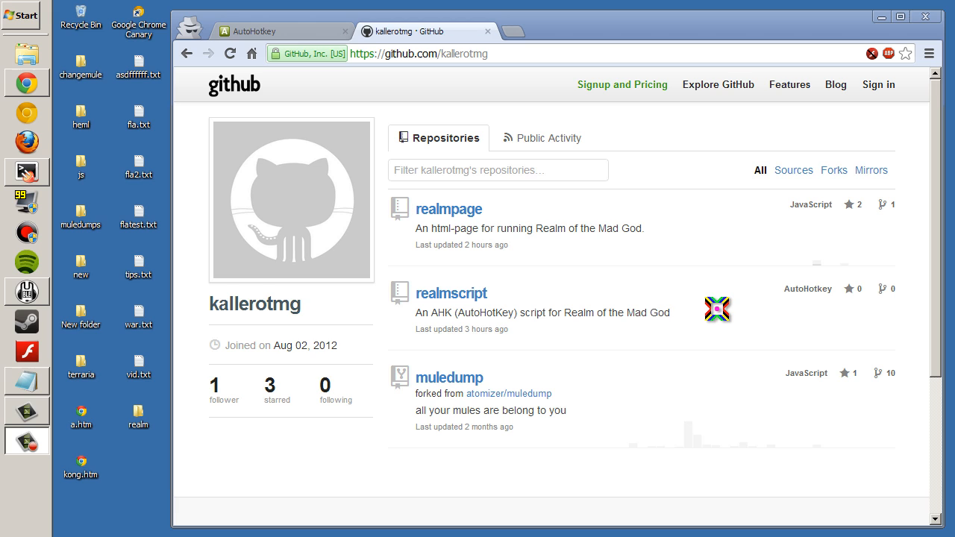
mouse_move(451, 293)
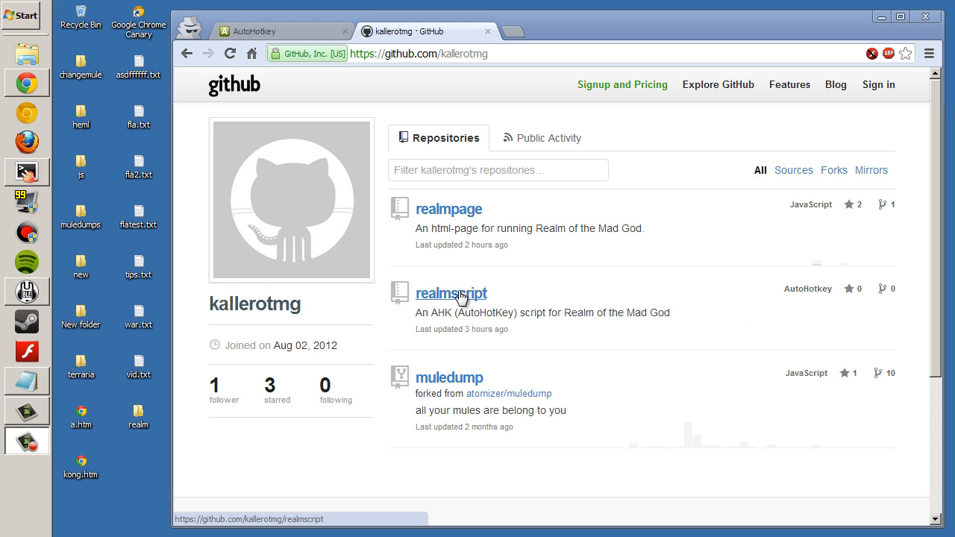
Download the realmscript repository as a ZIP, inspect it in WinRAR, and return to kallerotmg's profile
click(450, 293)
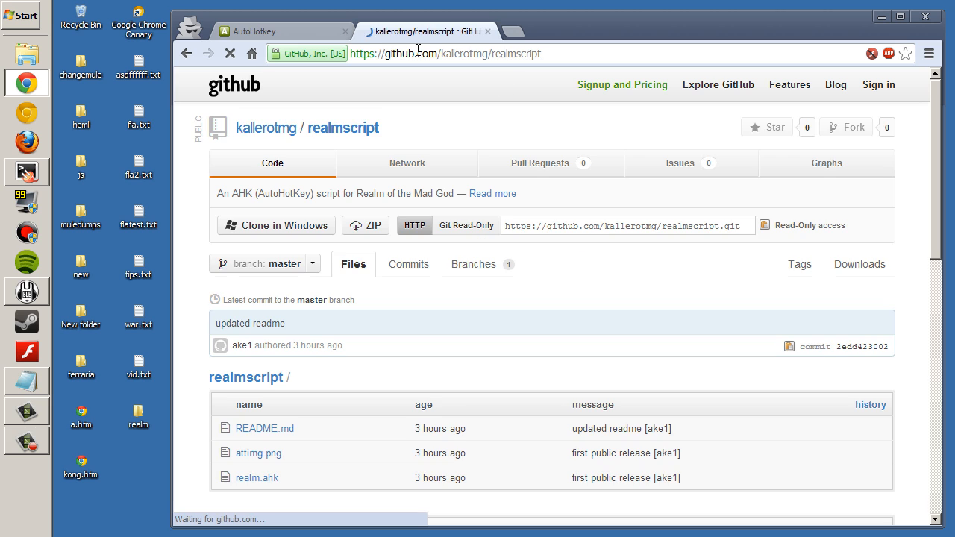
click(266, 127)
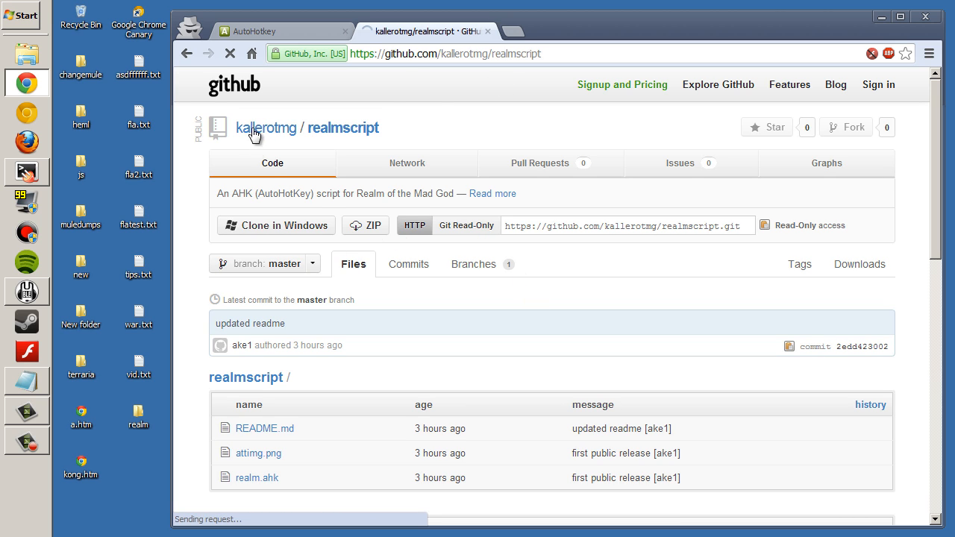
click(365, 226)
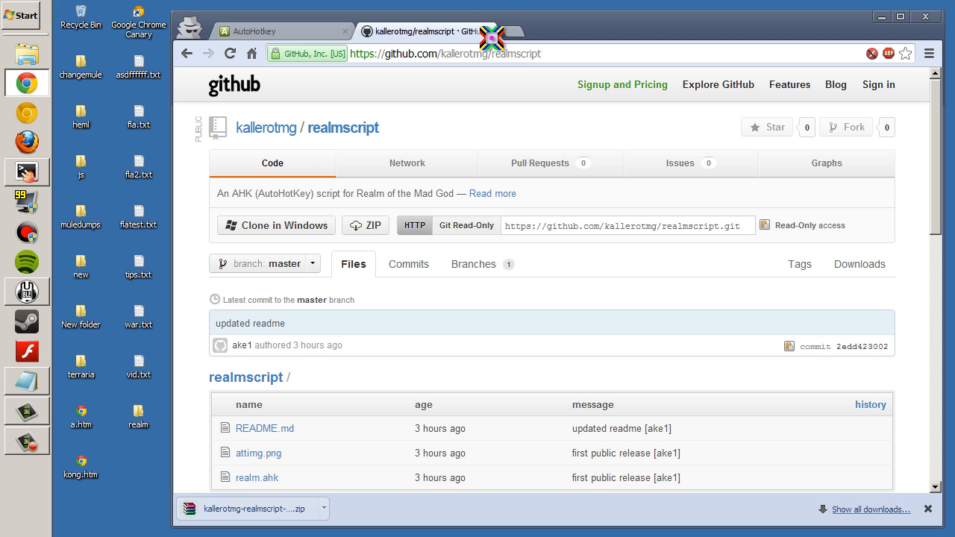
mouse_move(188, 53)
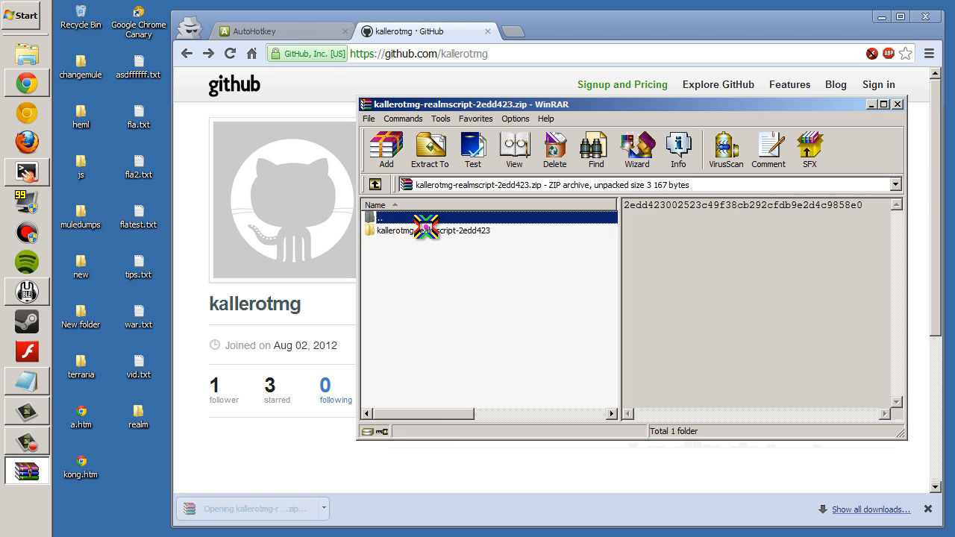
click(433, 230)
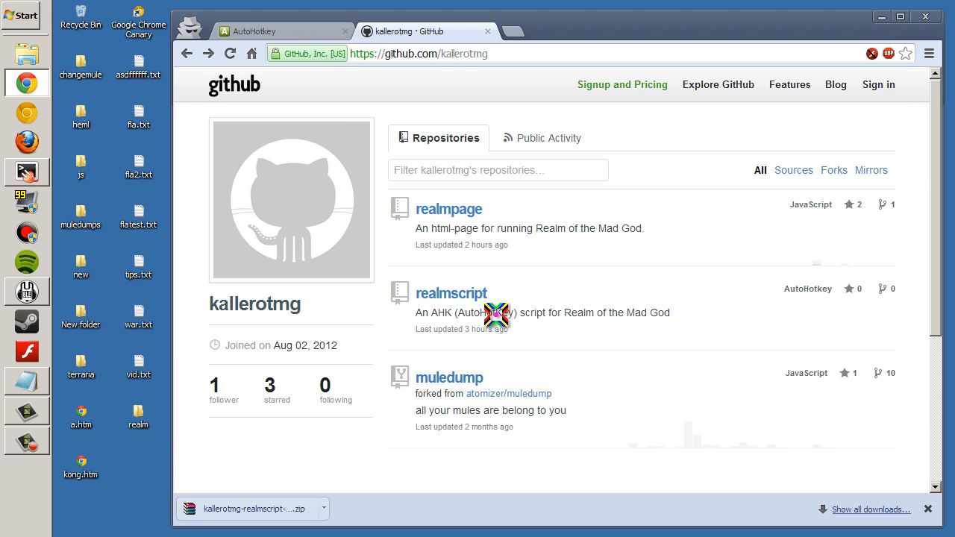
click(927, 508)
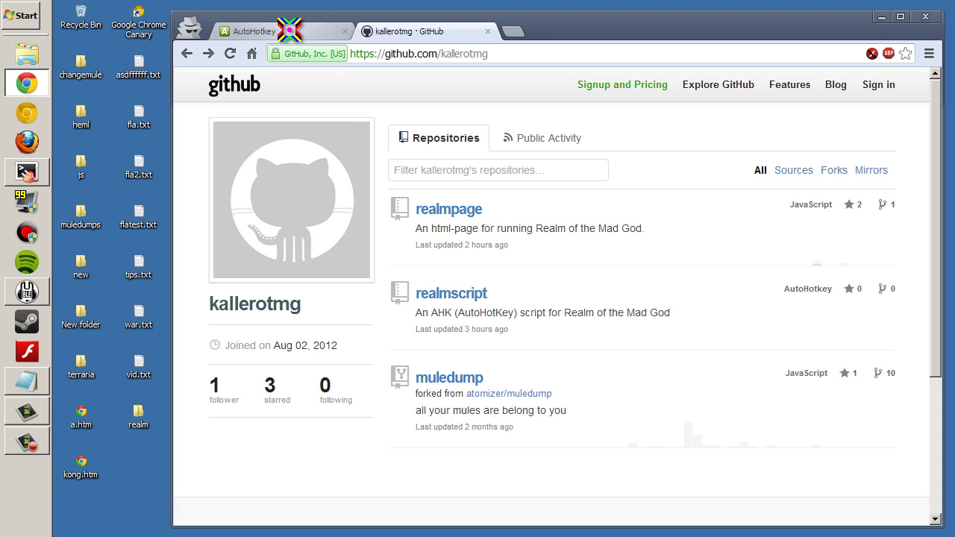
Install AutoHotkey 1.0.48.05 with default components into C:\Program Files (x86)\AutoHotkey, then close the wizard
click(253, 31)
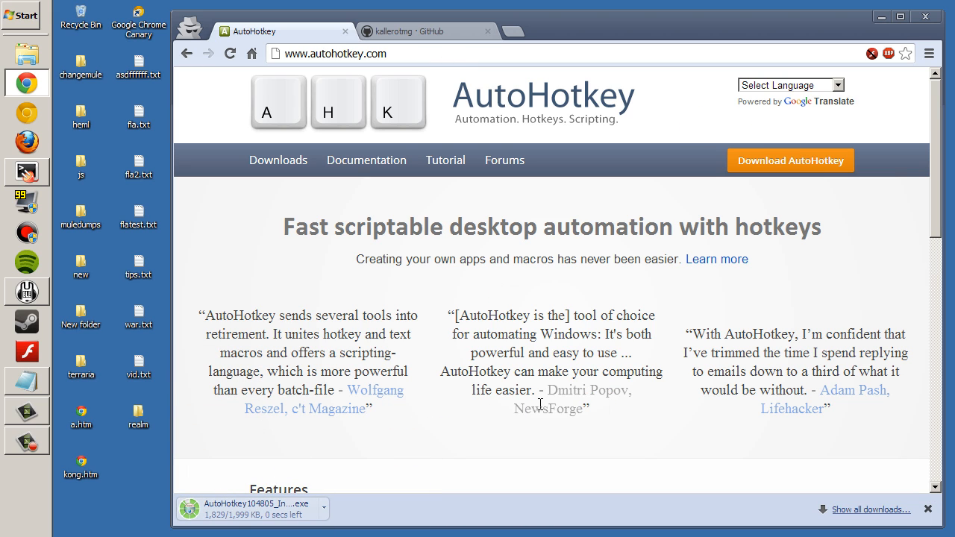
mouse_move(291, 508)
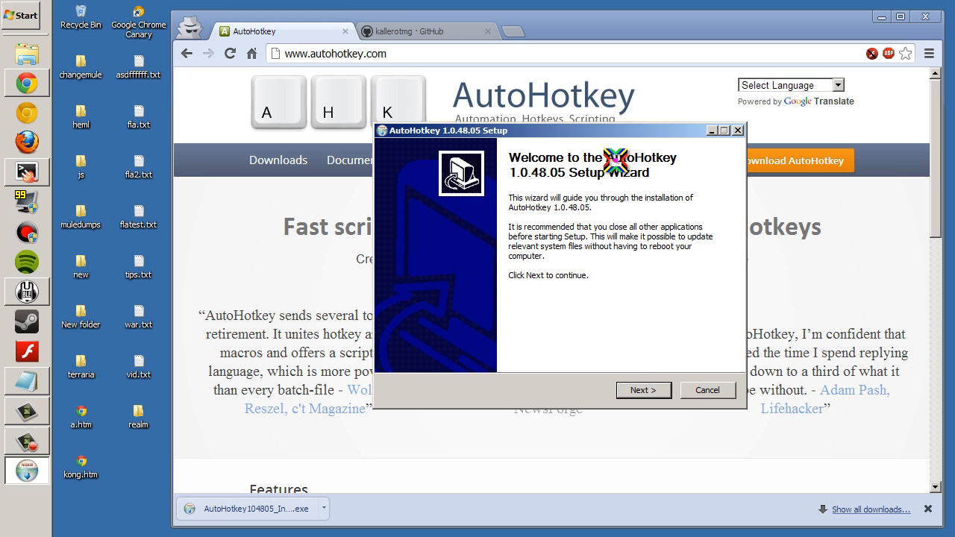
click(643, 390)
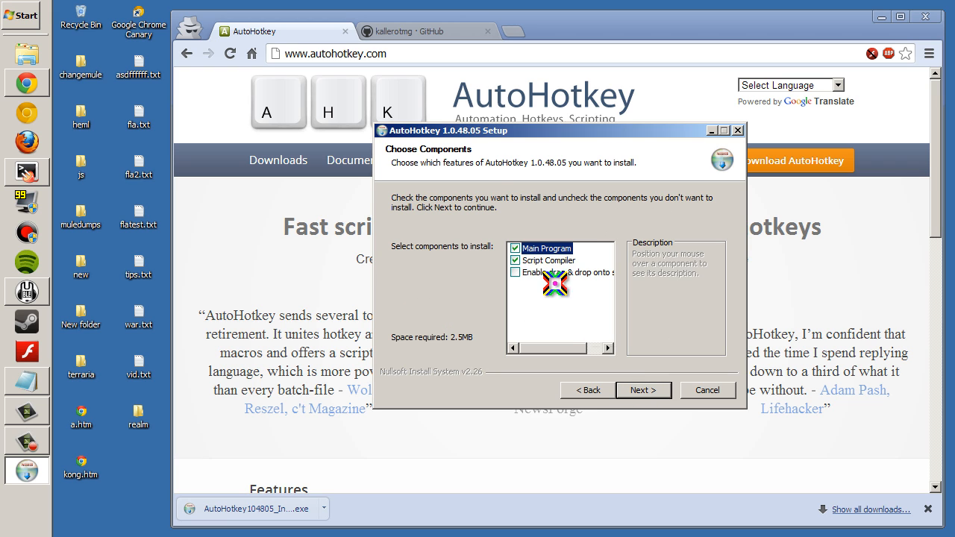
click(644, 390)
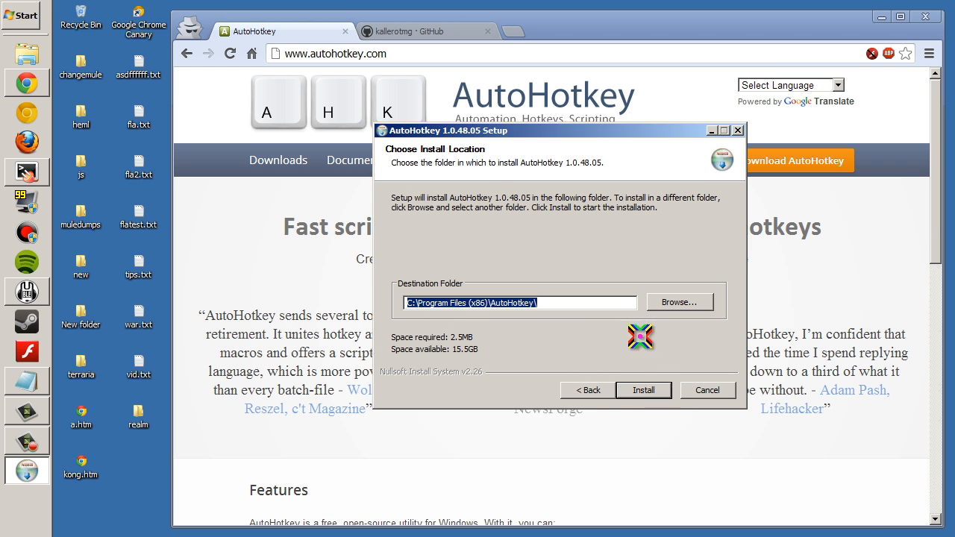
click(643, 390)
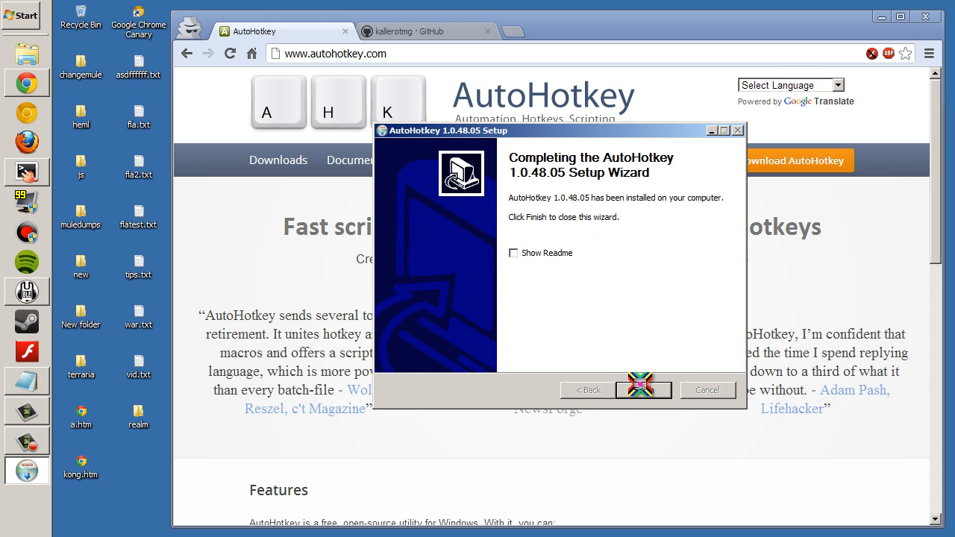
click(643, 390)
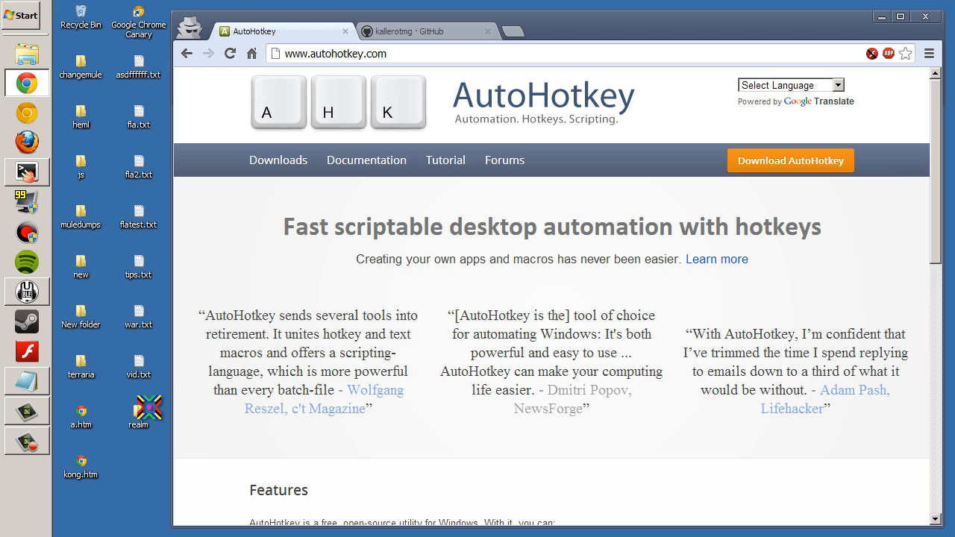
Open realm > kallerotmg-realmscript-2edd423, view attimg.png, and bring up realm.ahk's context menu
double_click(137, 407)
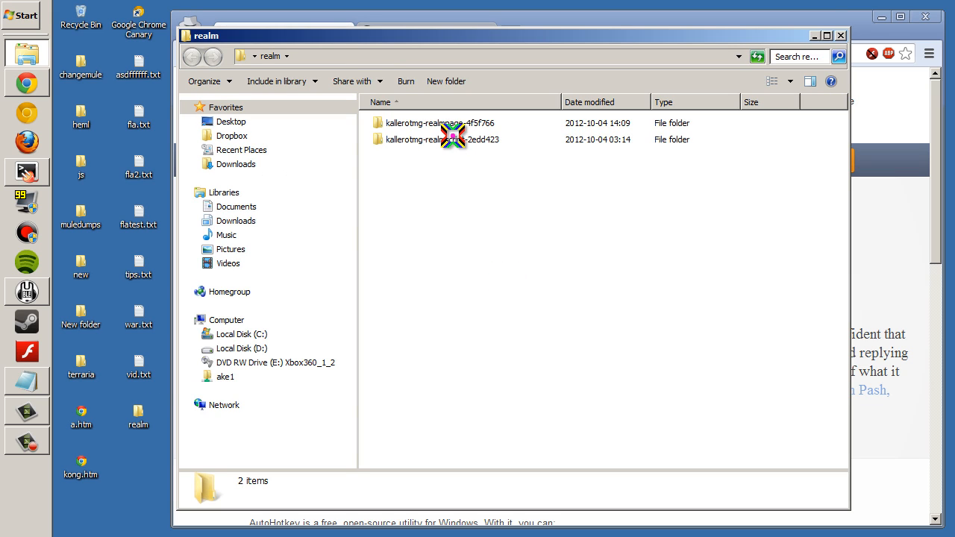
double_click(436, 140)
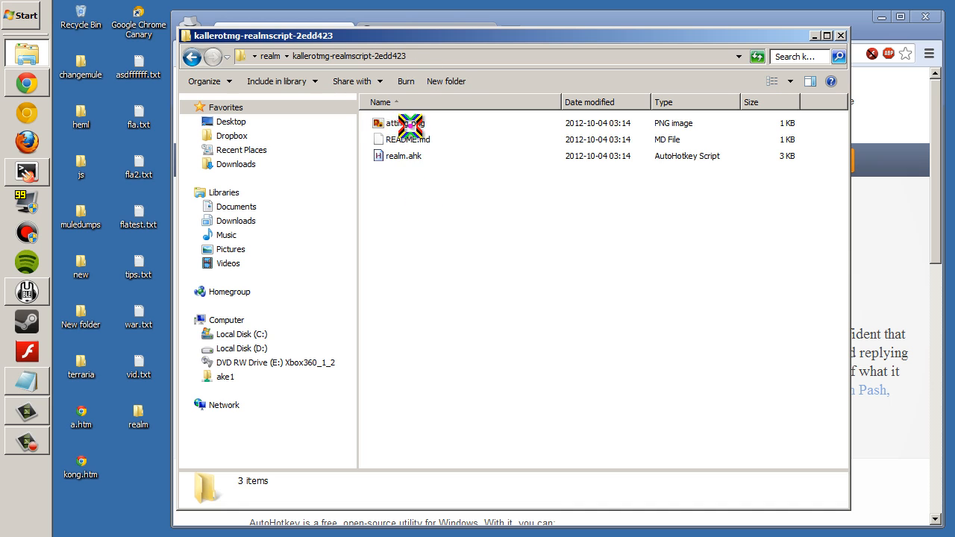
click(409, 123)
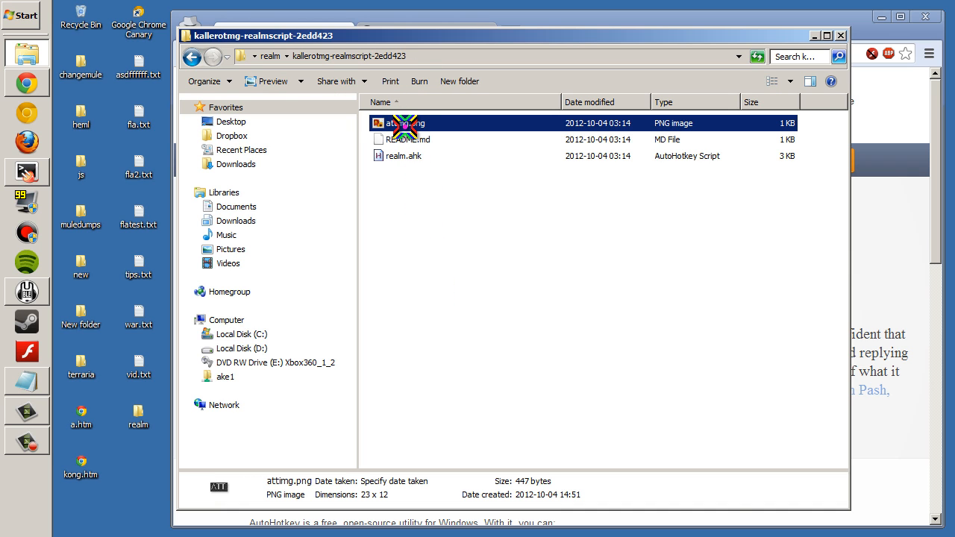
double_click(399, 122)
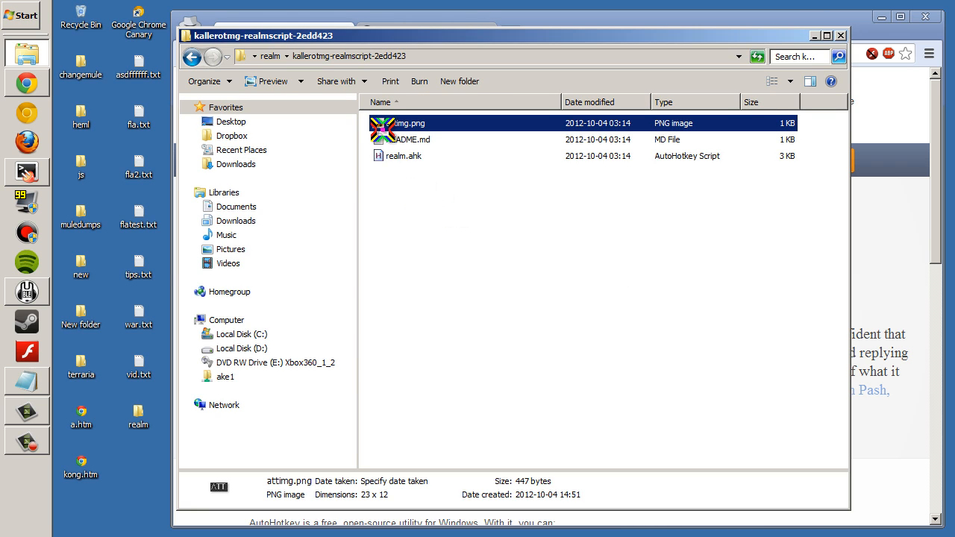
click(405, 156)
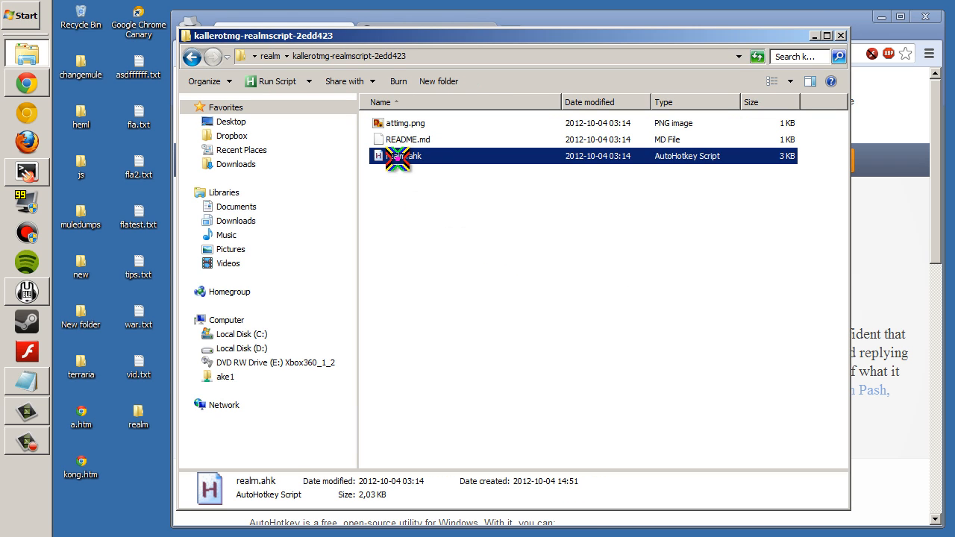
right_click(399, 156)
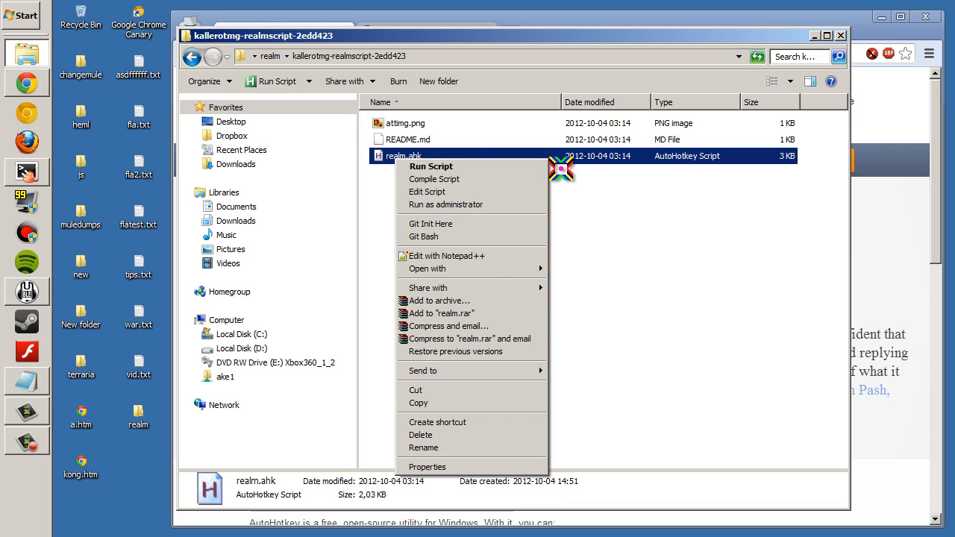
mouse_move(438, 255)
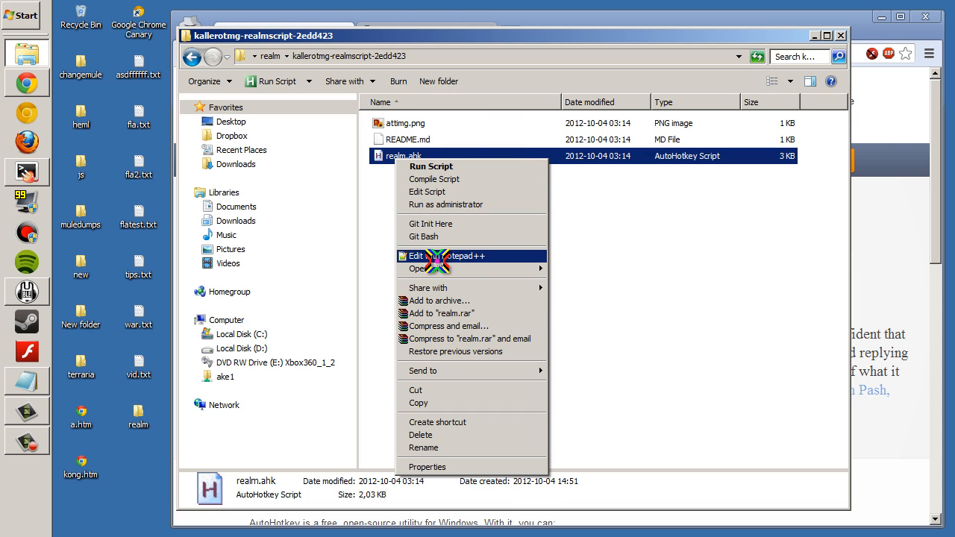
mouse_move(455, 259)
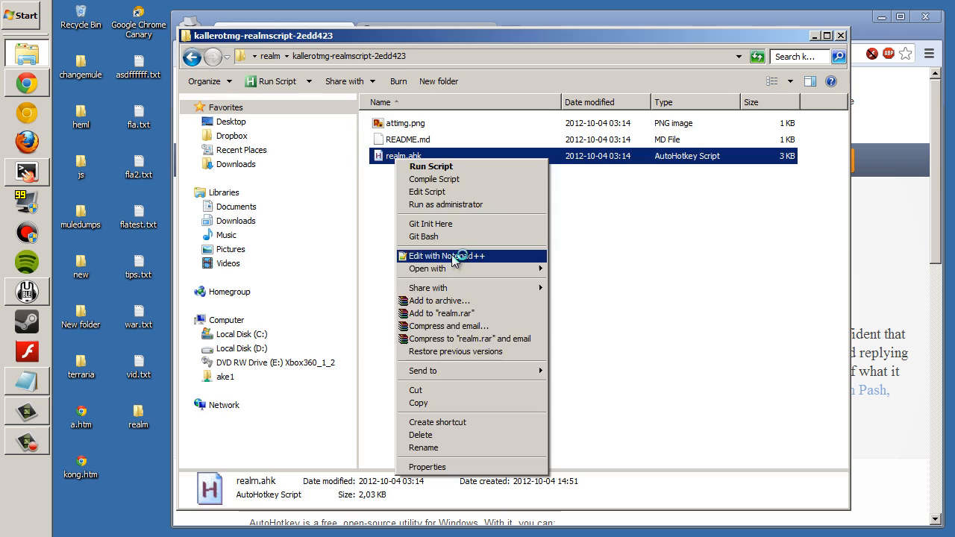
click(444, 256)
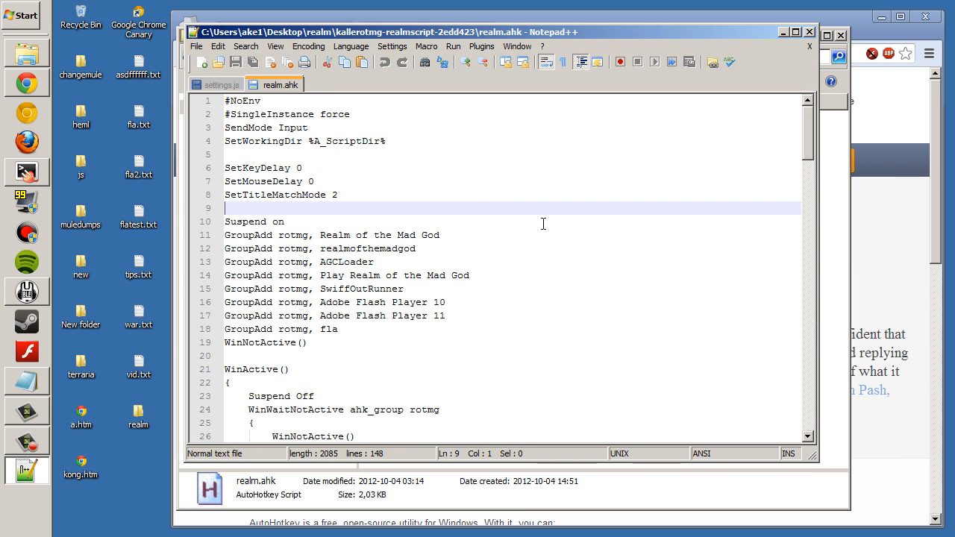
scroll(down, 3)
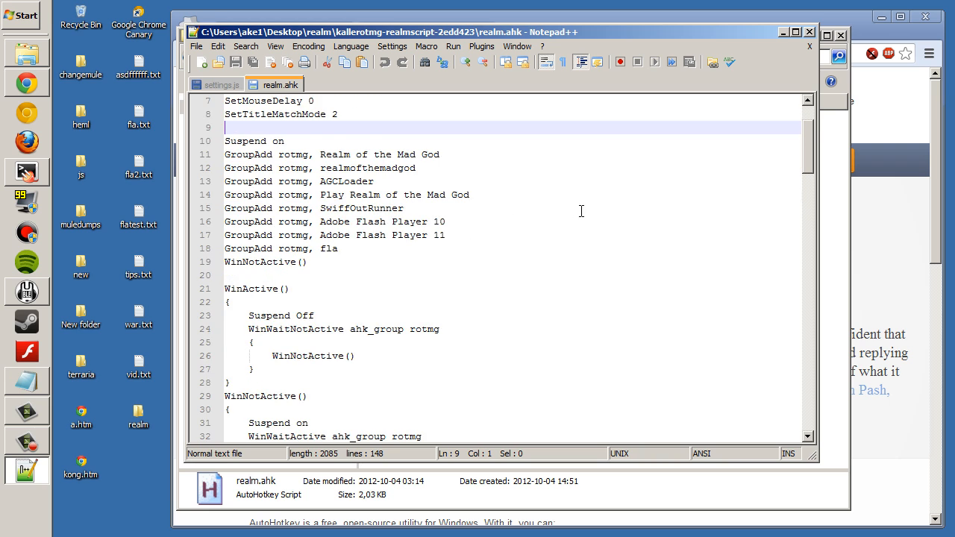
scroll(down, 3)
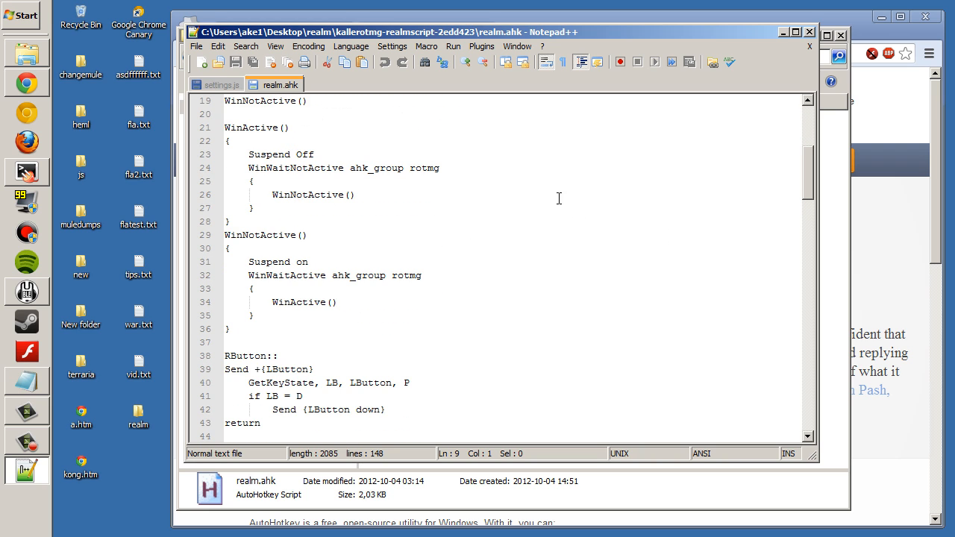
click(278, 155)
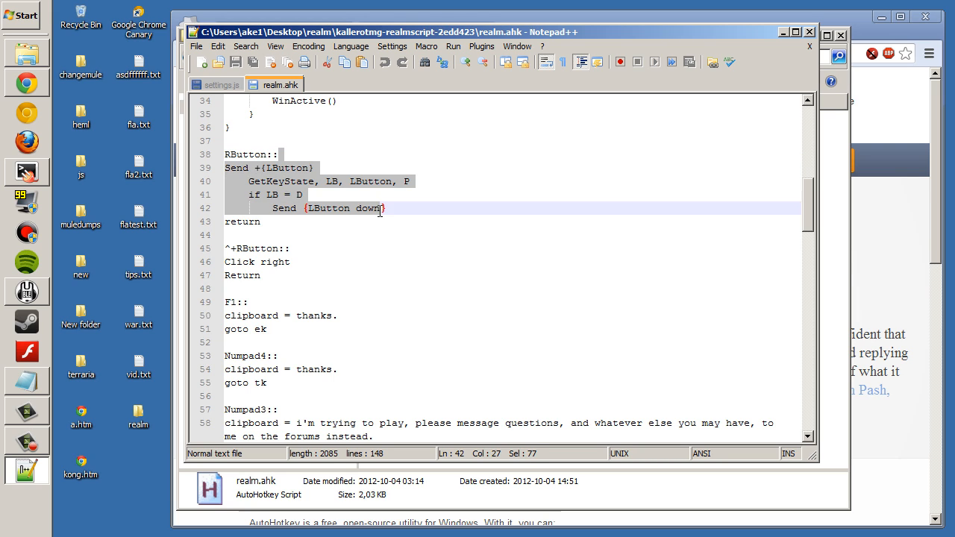
click(231, 235)
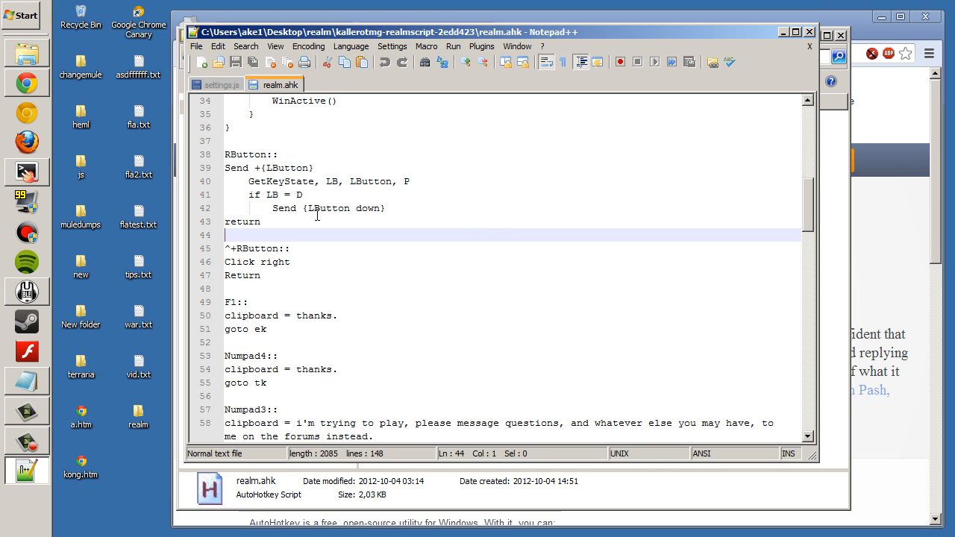
click(261, 222)
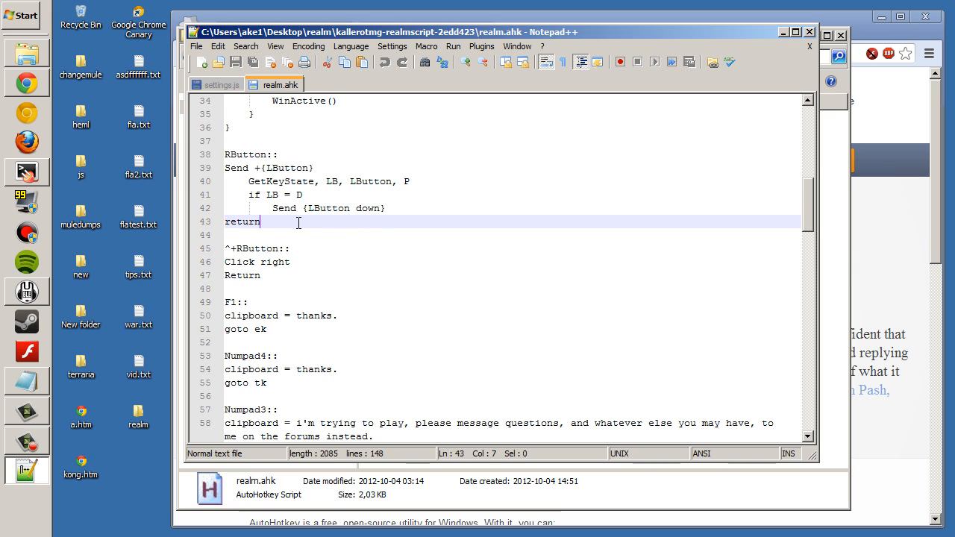
mouse_move(280, 175)
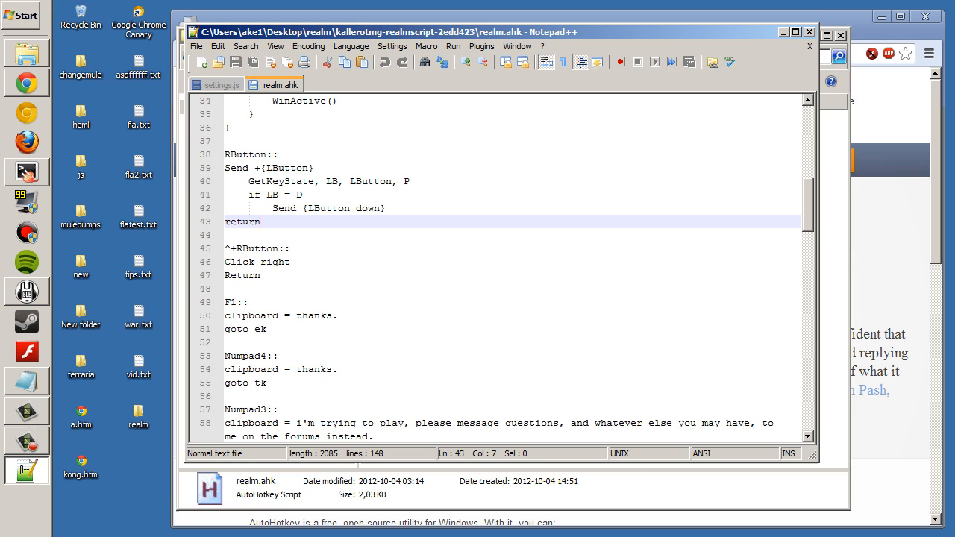
mouse_move(418, 228)
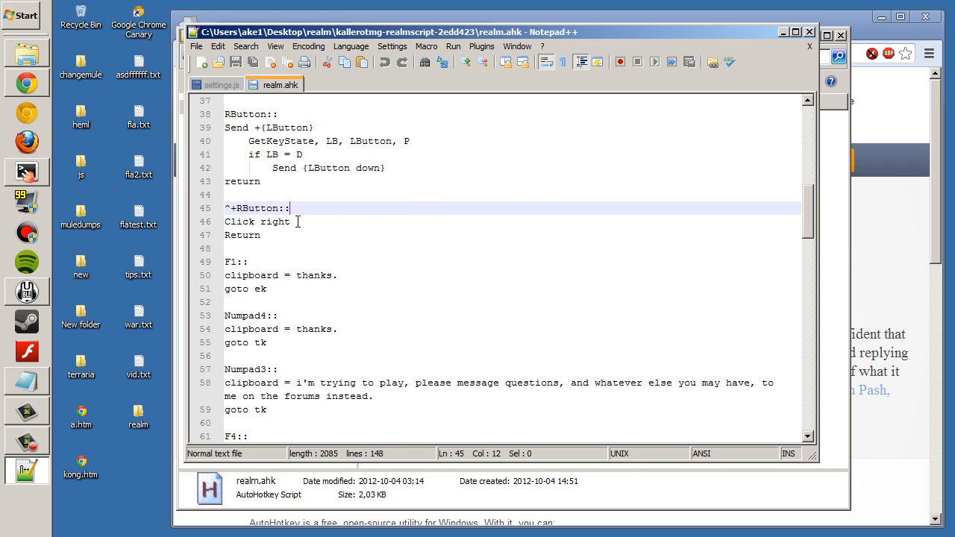
mouse_move(382, 207)
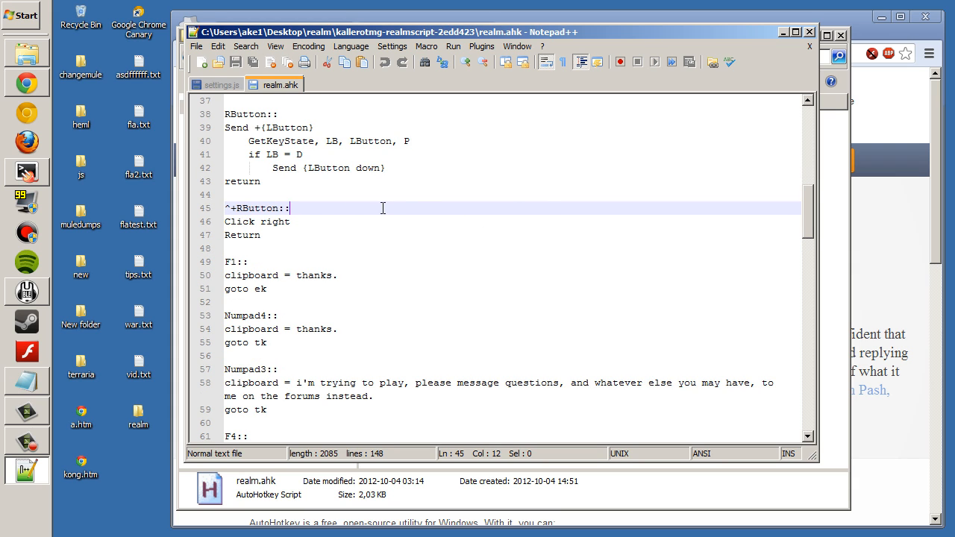
scroll(down, 3)
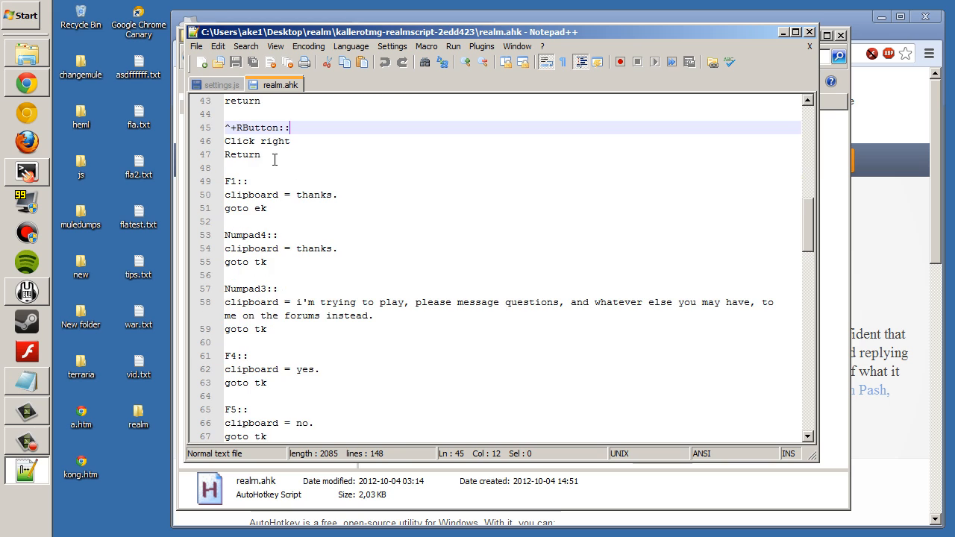
scroll(down, 3)
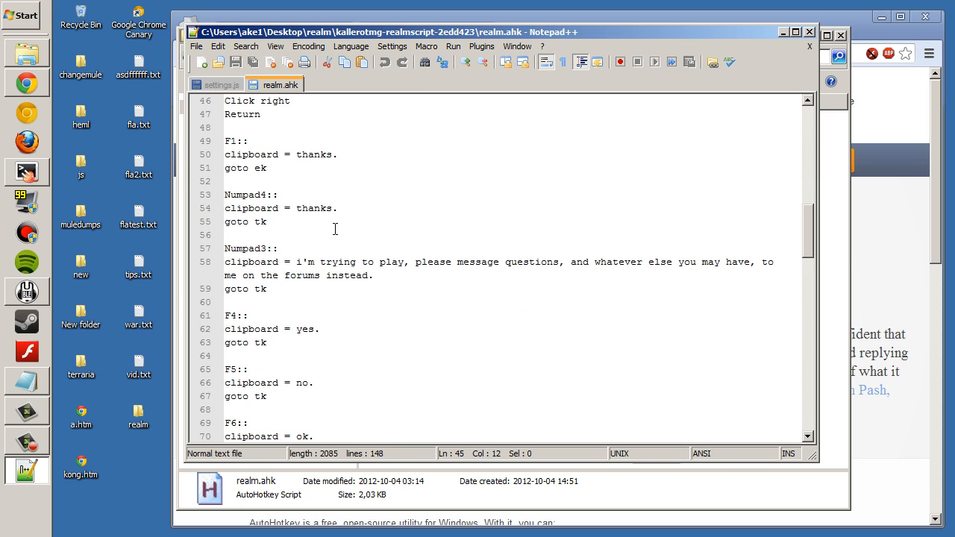
scroll(down, 3)
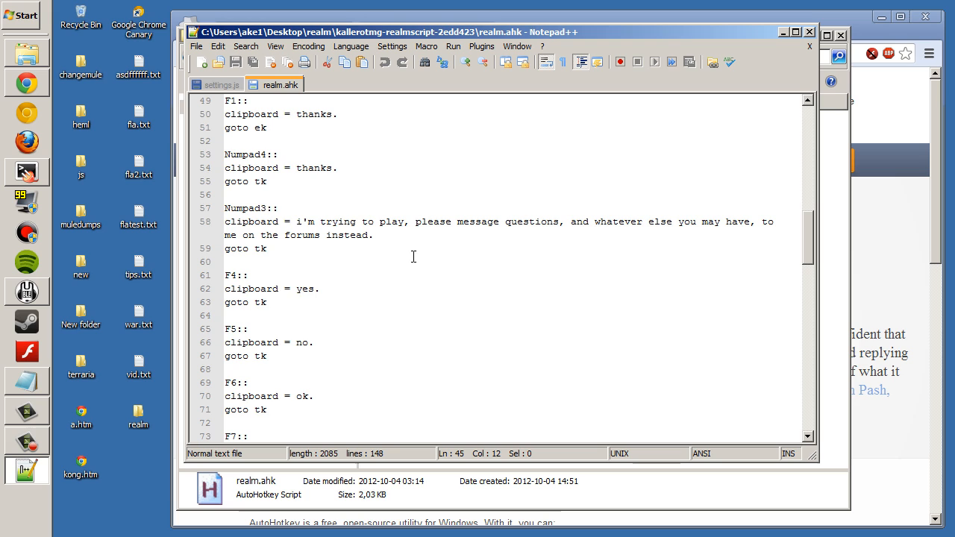
double_click(260, 128)
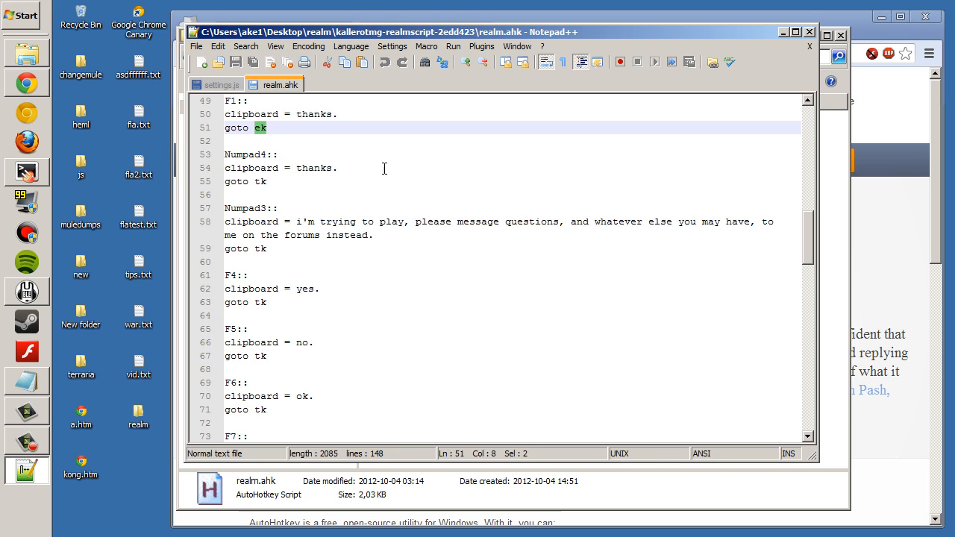
mouse_move(432, 186)
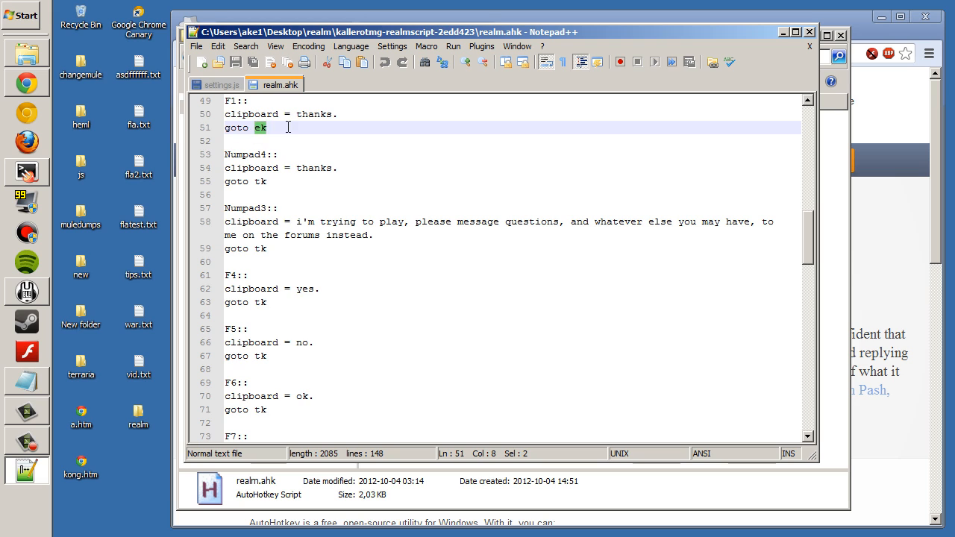
click(337, 114)
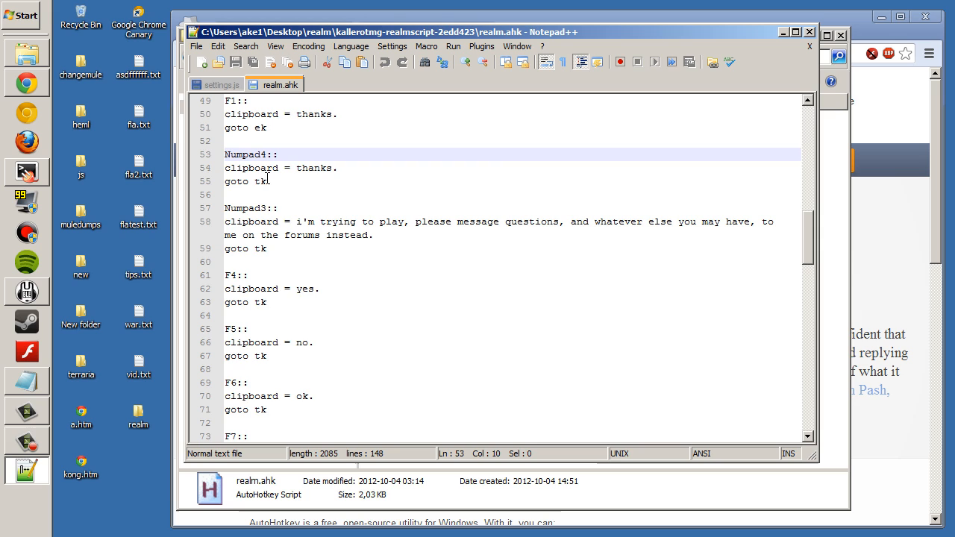
double_click(260, 181)
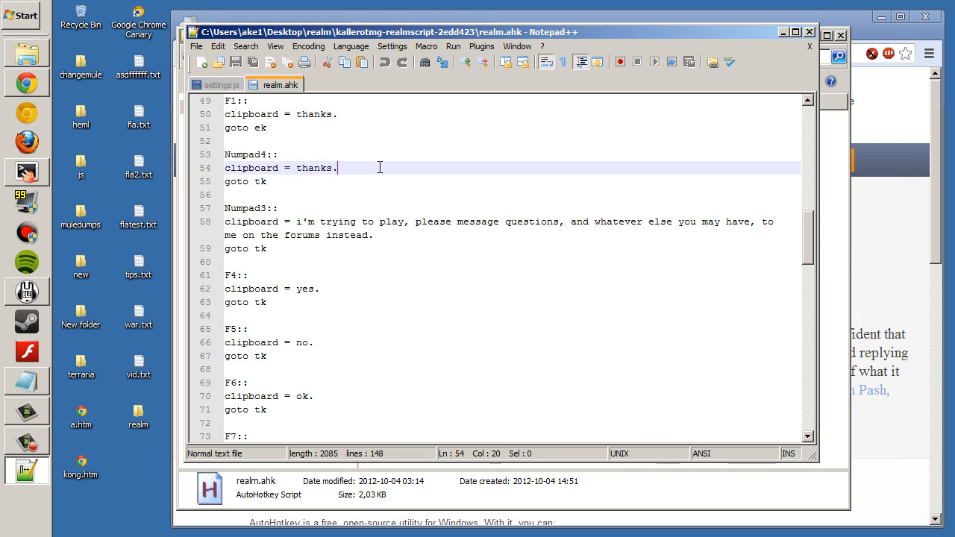
mouse_move(417, 167)
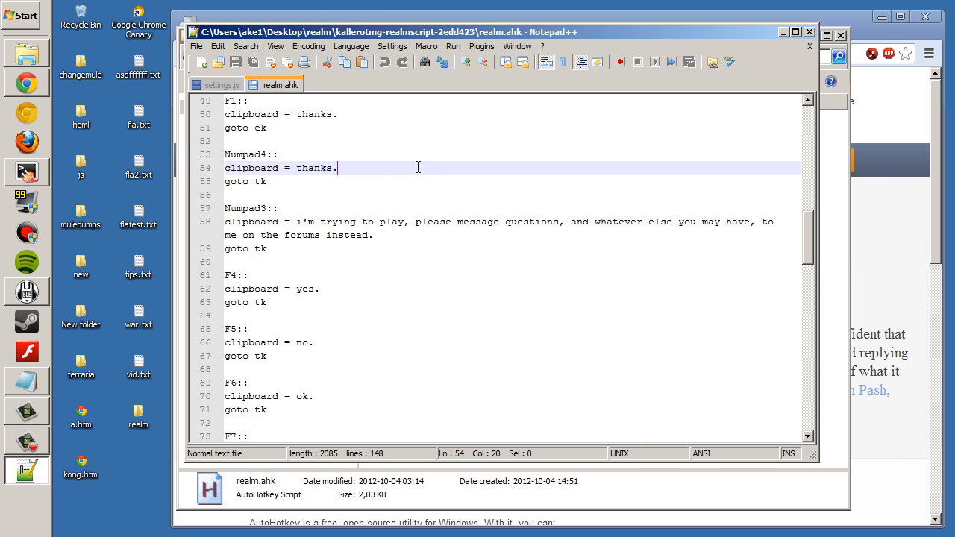
scroll(down, 3)
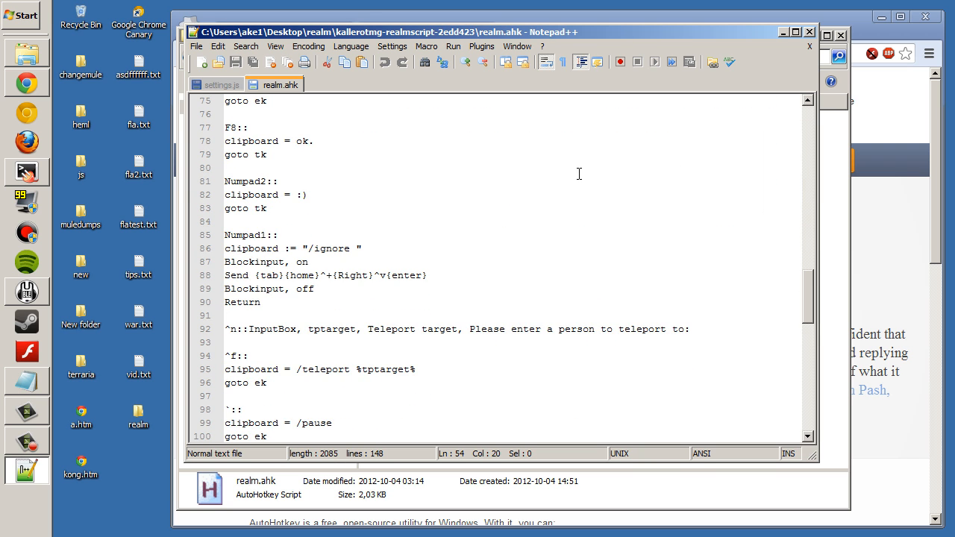
scroll(up, 3)
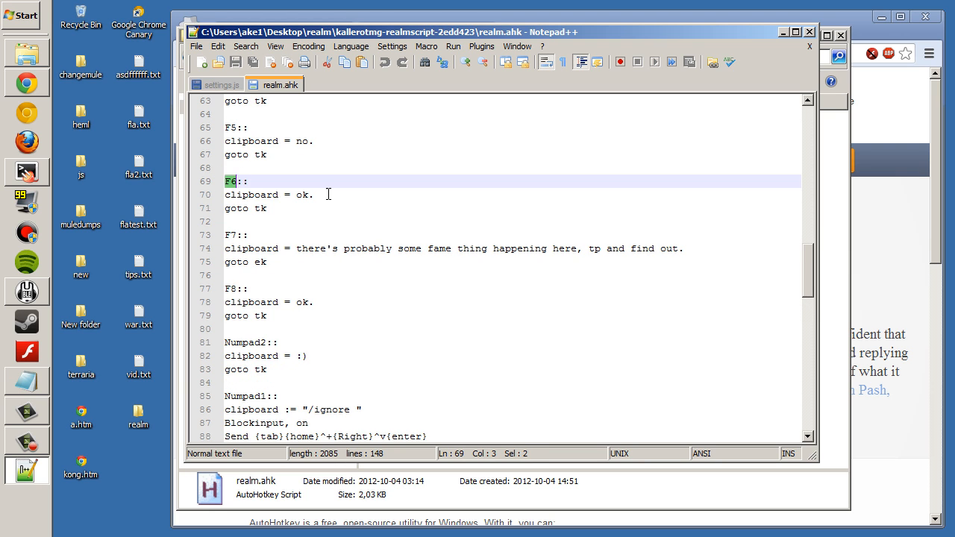
scroll(up, 3)
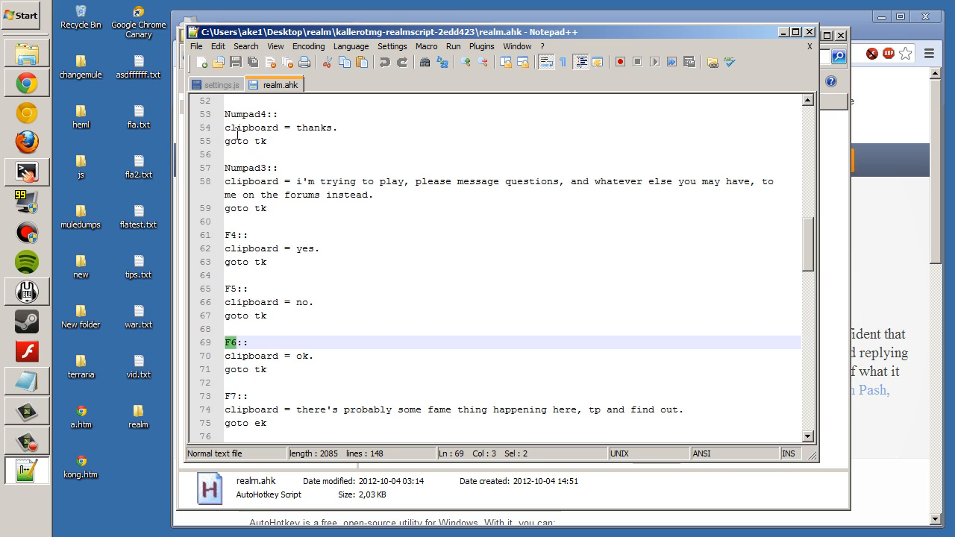
double_click(246, 167)
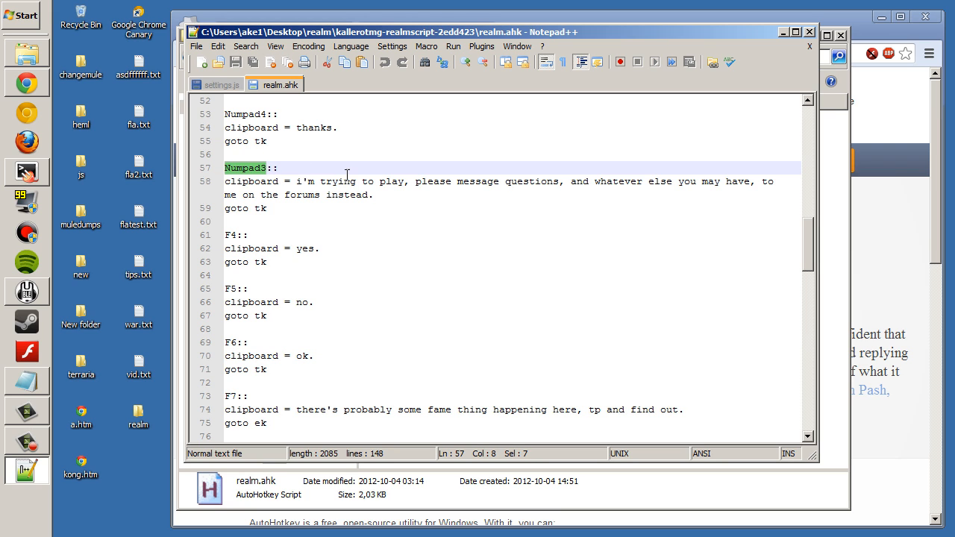
mouse_move(332, 155)
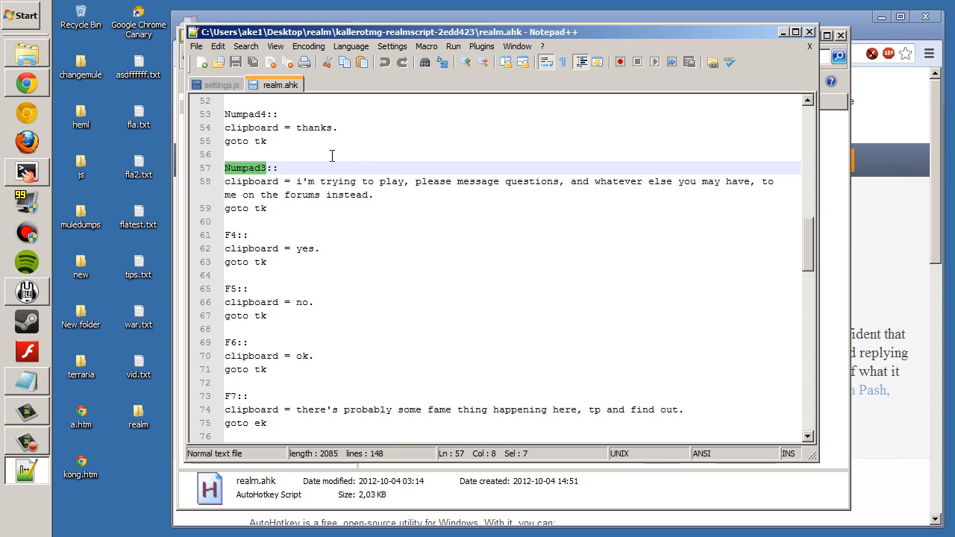
scroll(up, 3)
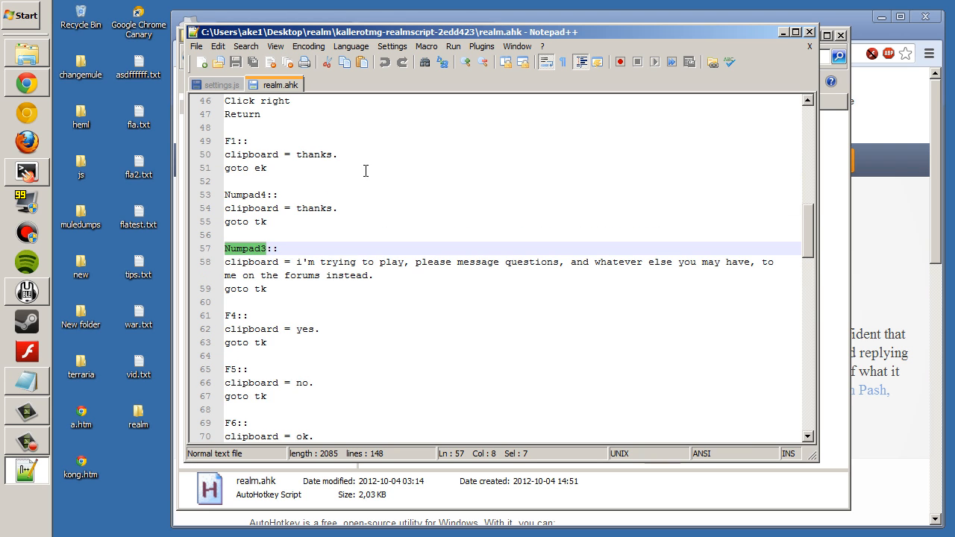
scroll(down, 3)
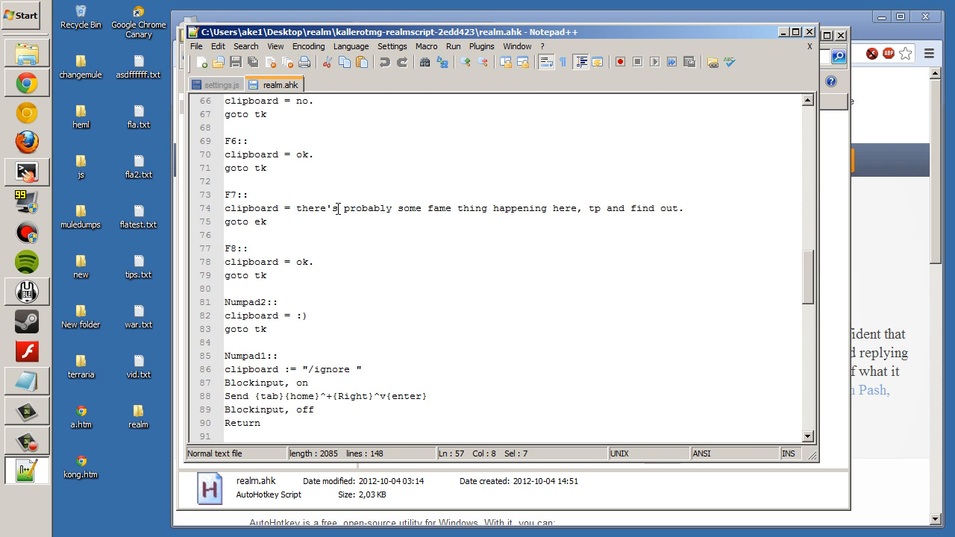
scroll(down, 3)
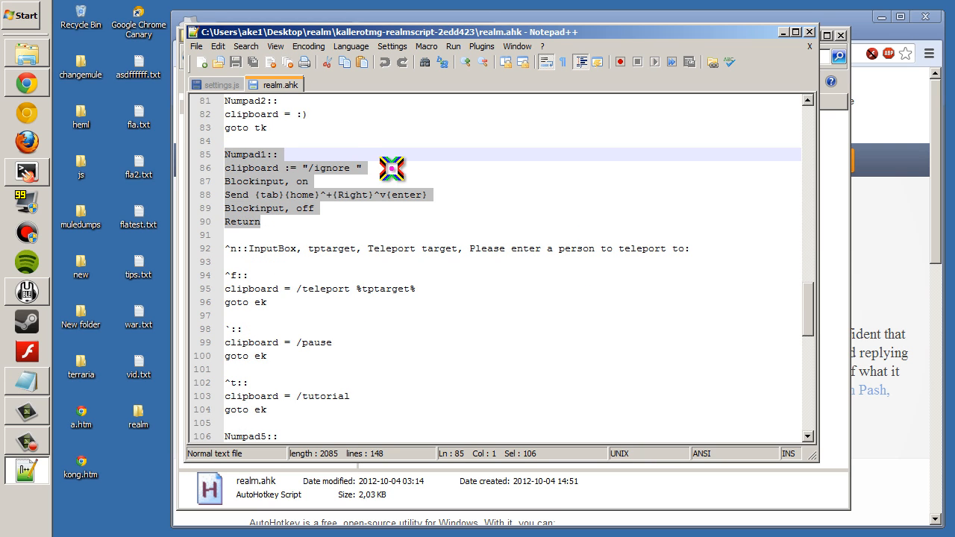
double_click(331, 168)
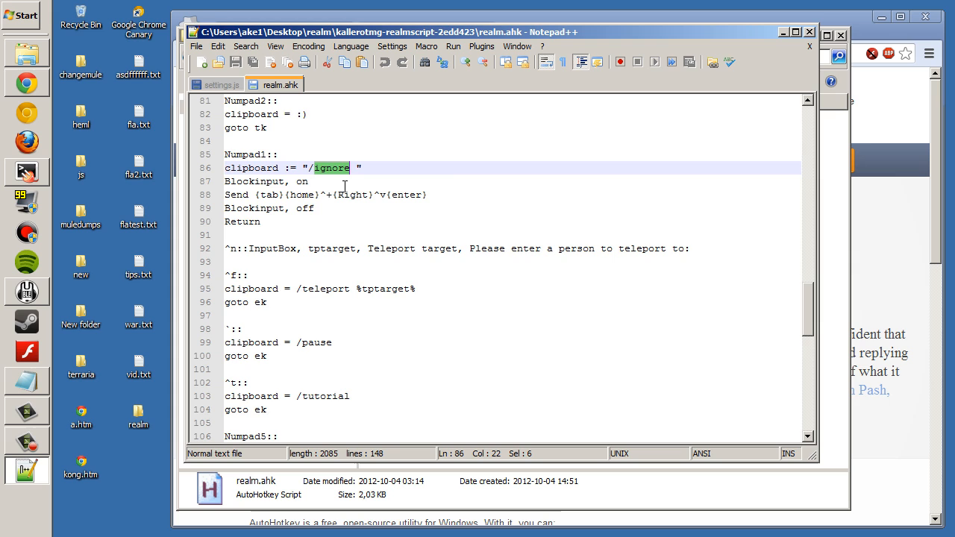
scroll(down, 3)
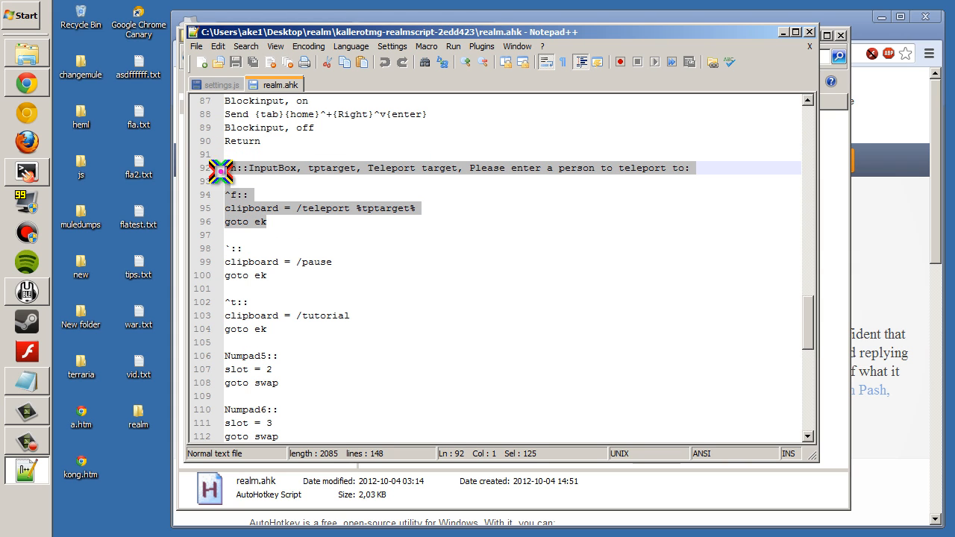
click(267, 221)
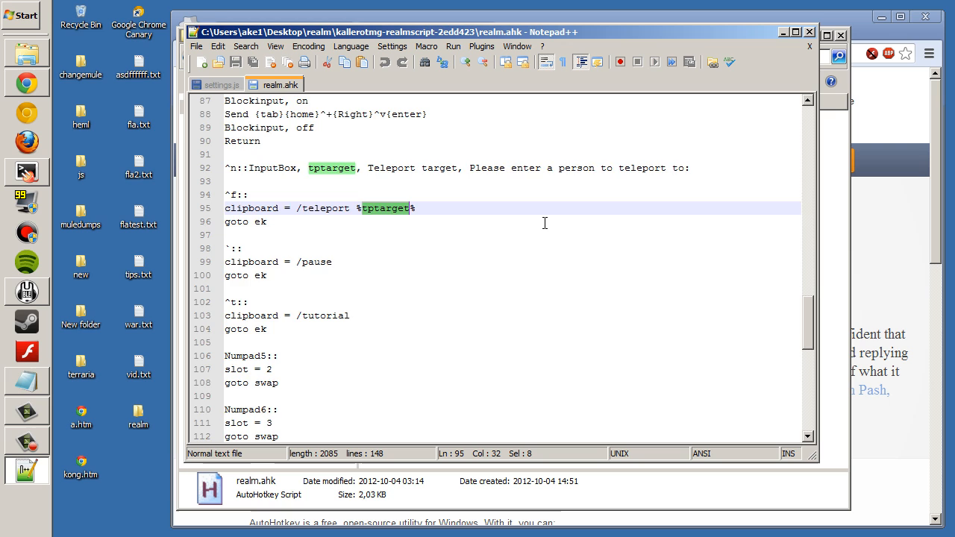
scroll(down, 3)
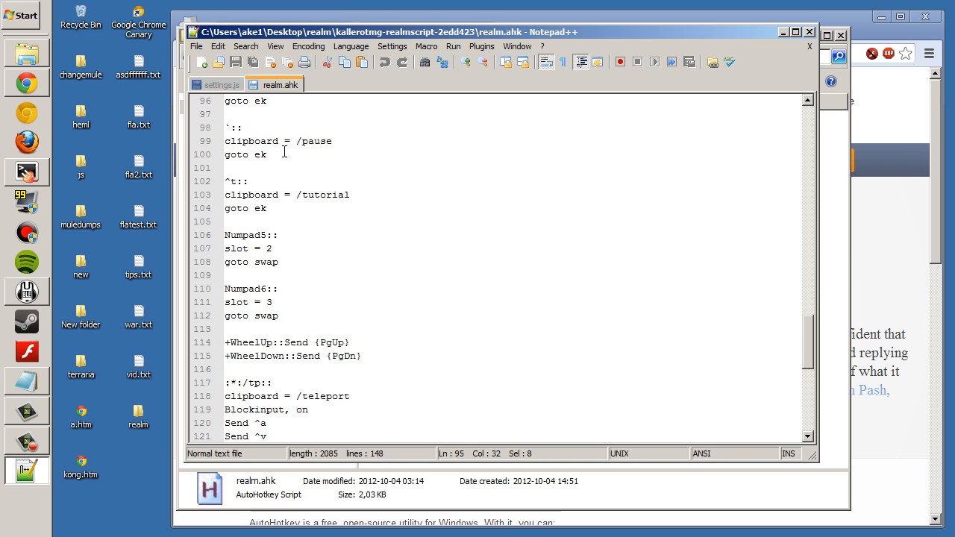
click(266, 208)
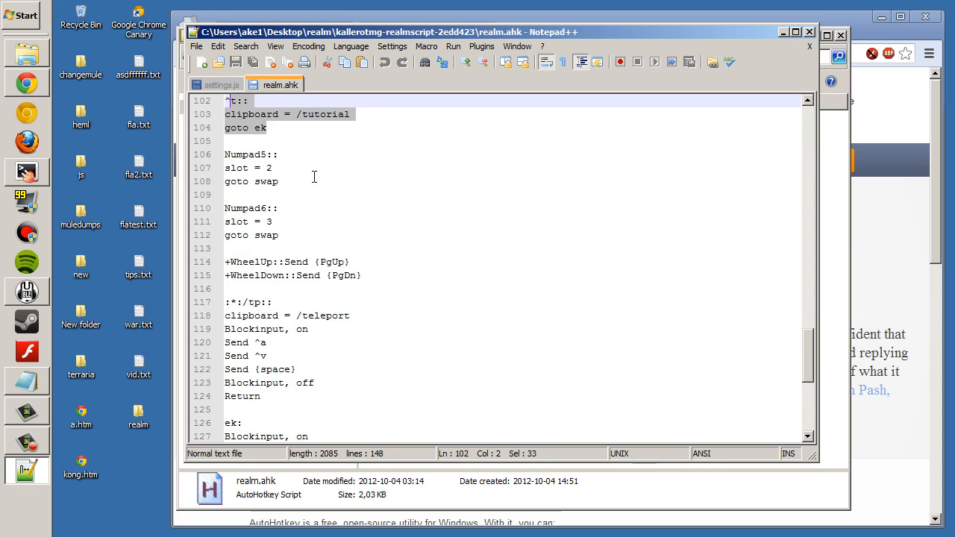
click(285, 235)
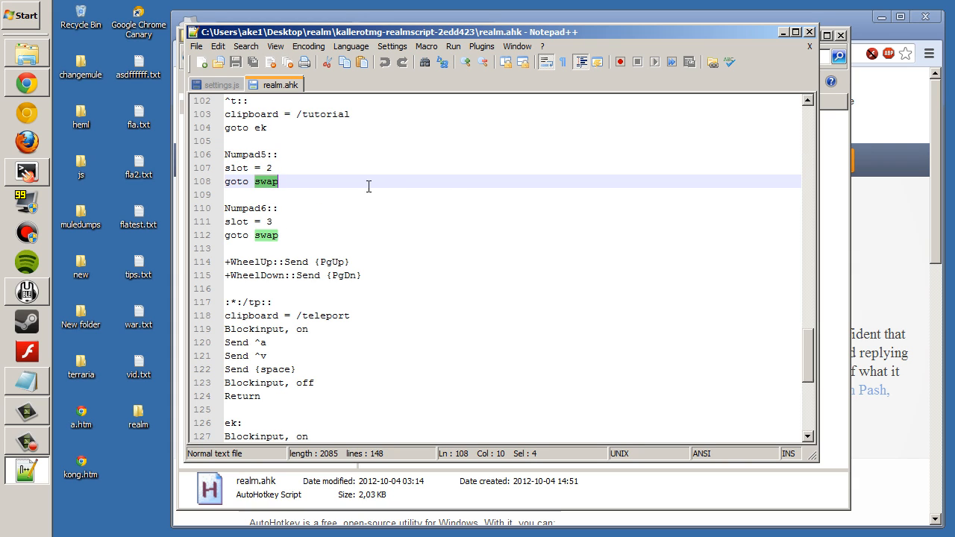
scroll(down, 3)
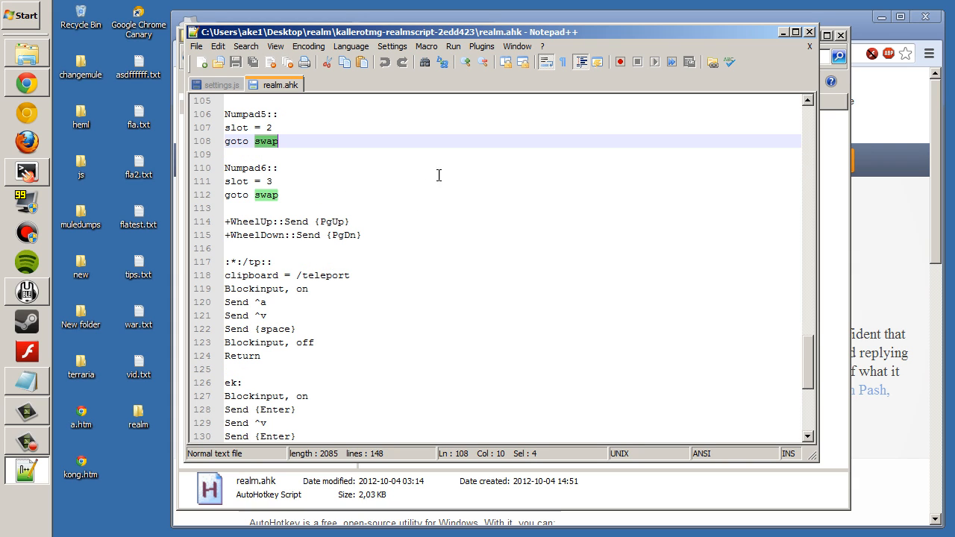
scroll(down, 3)
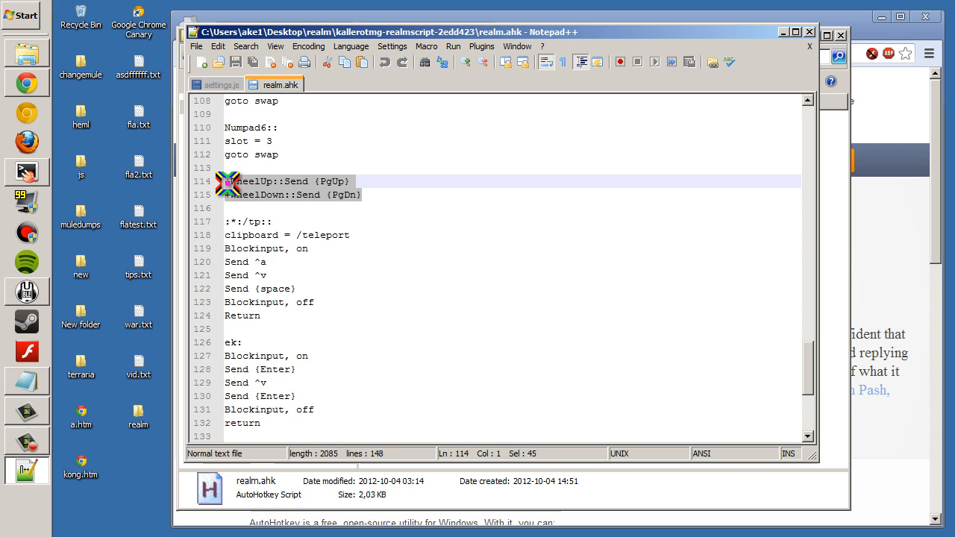
scroll(down, 3)
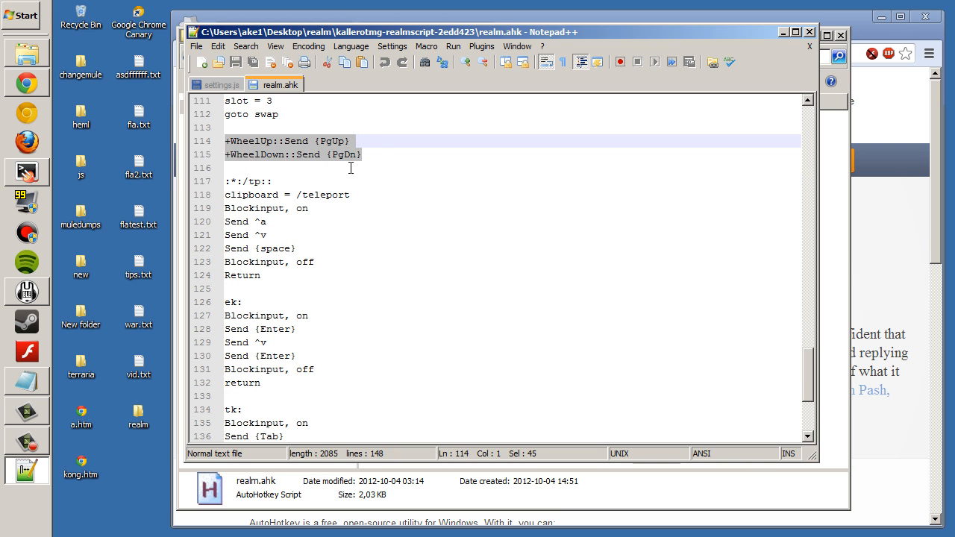
mouse_move(383, 300)
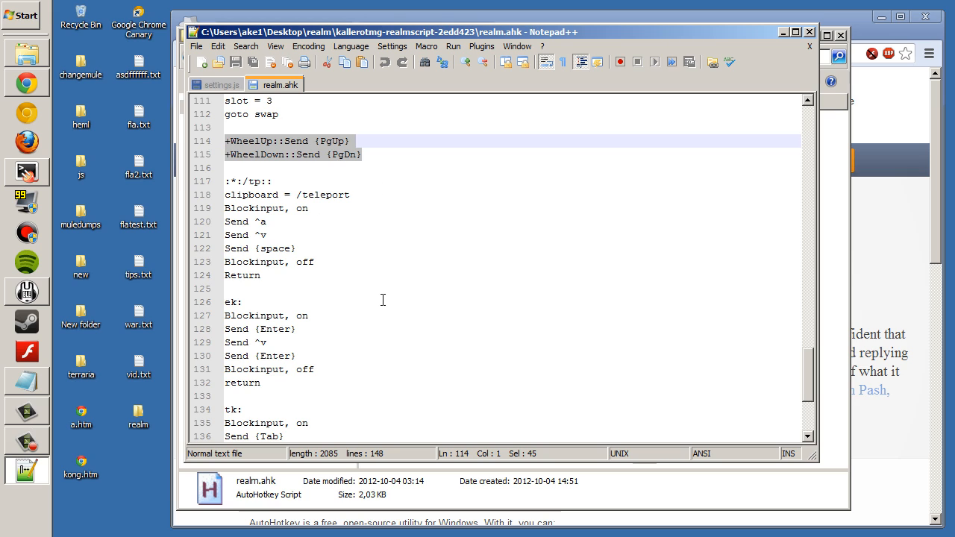
mouse_move(414, 188)
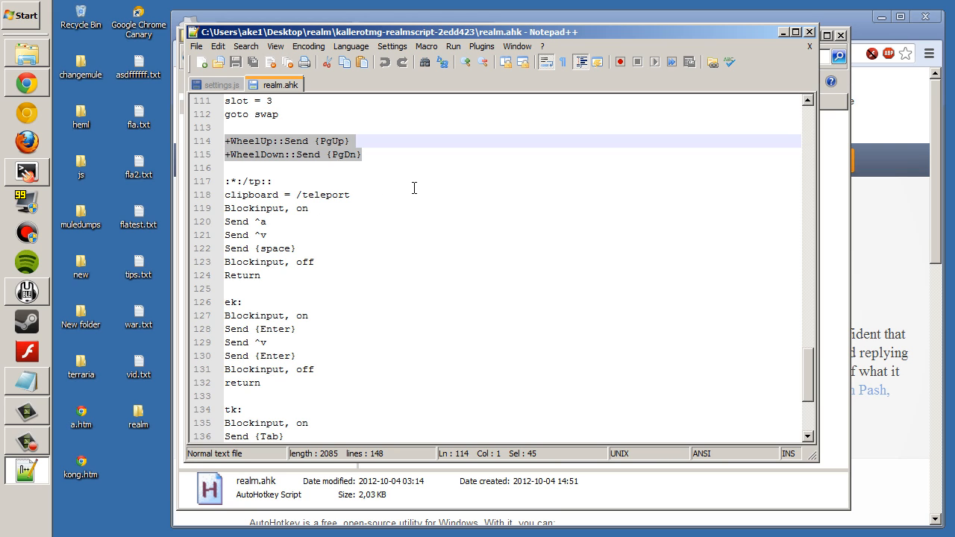
click(273, 180)
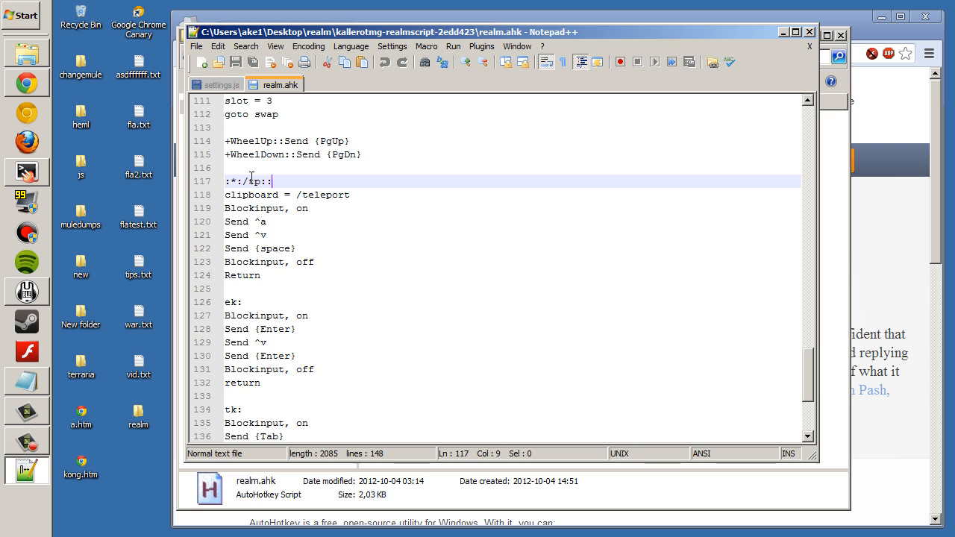
double_click(325, 195)
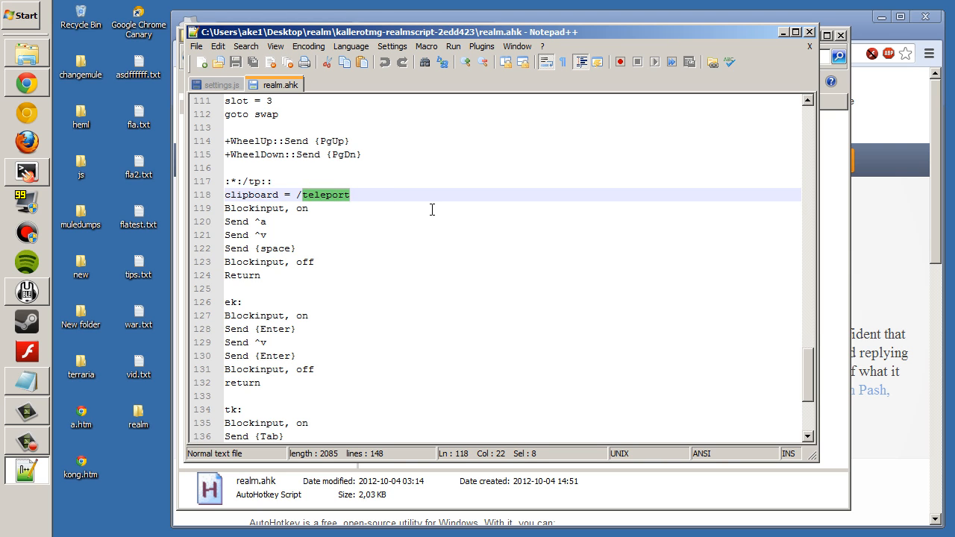
scroll(down, 3)
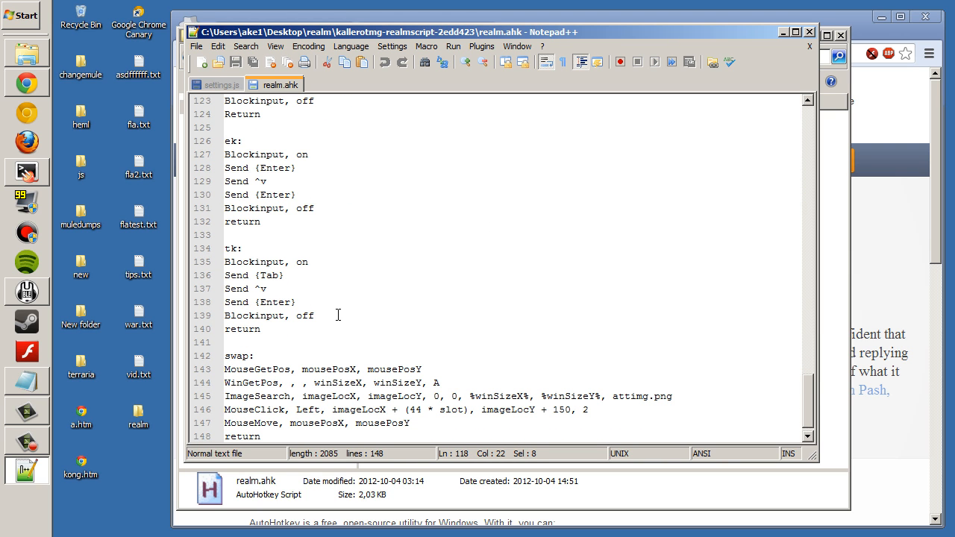
double_click(230, 140)
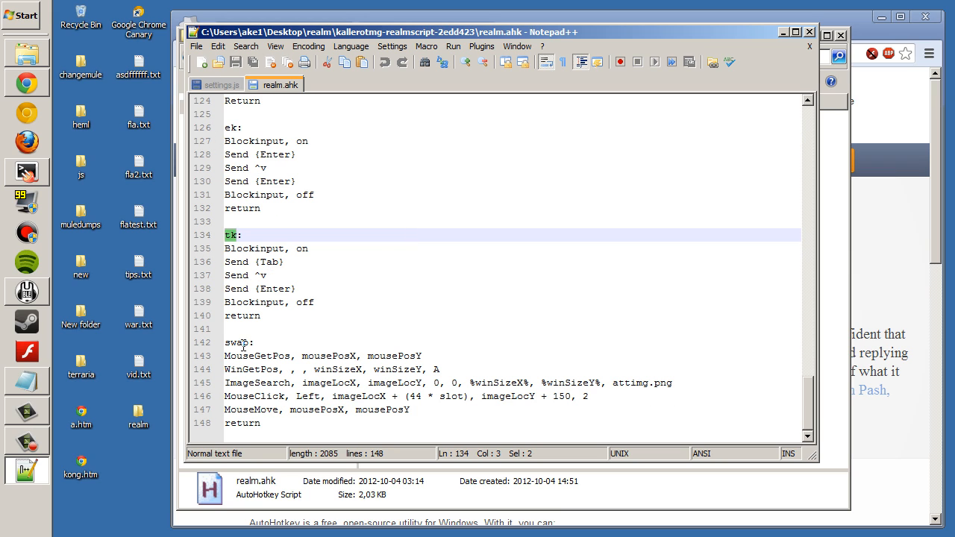
double_click(236, 343)
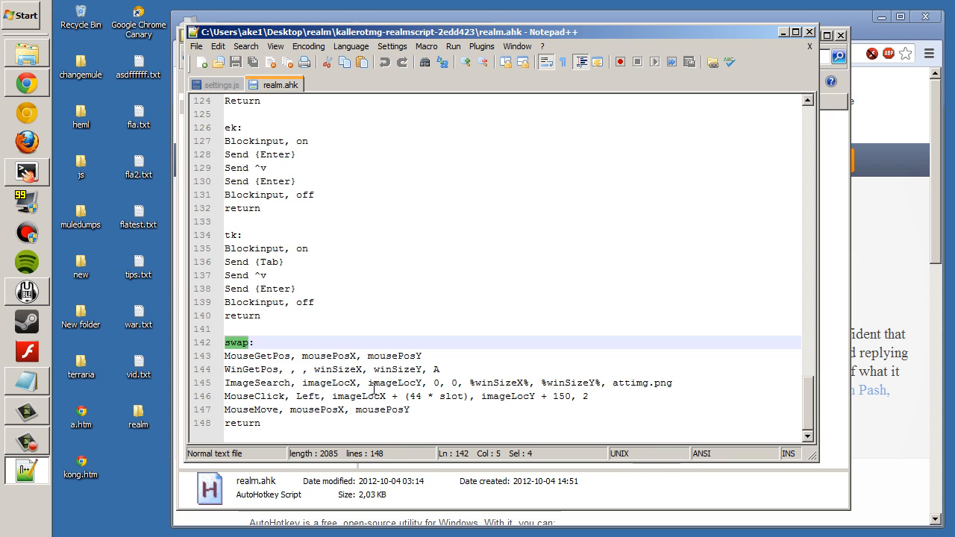
mouse_move(508, 401)
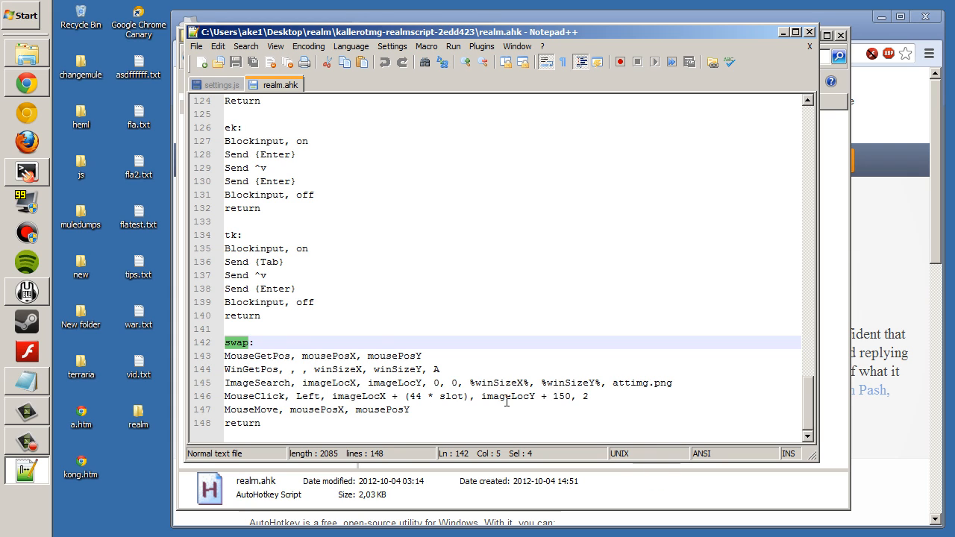
scroll(up, 3)
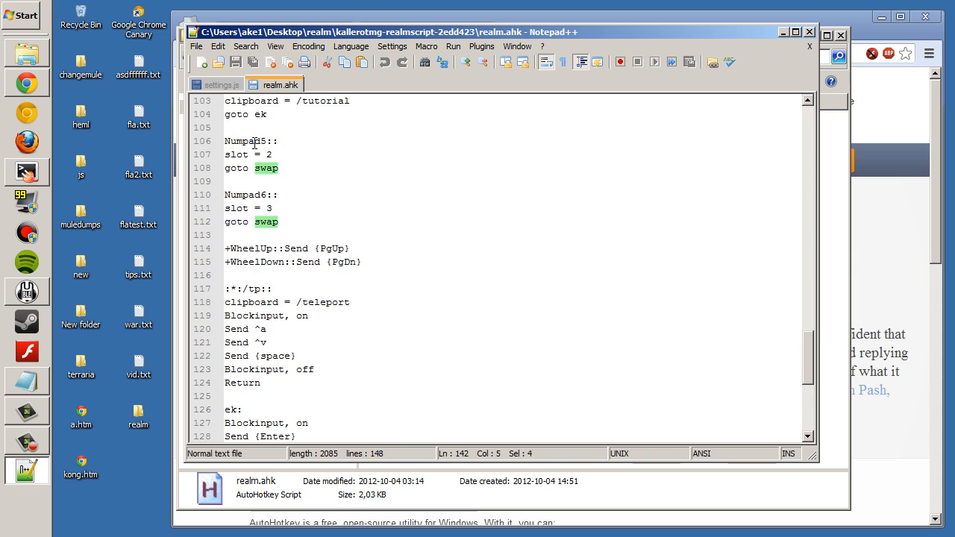
mouse_move(367, 216)
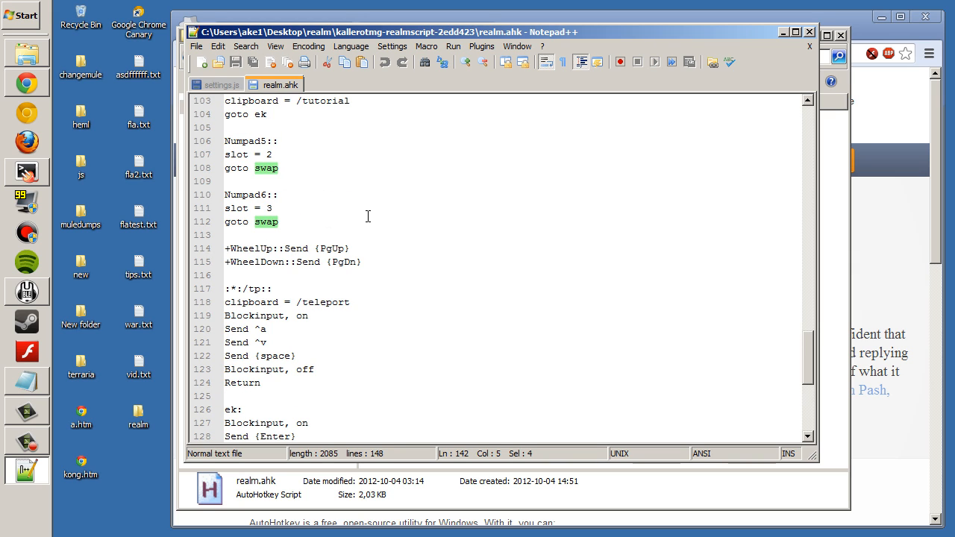
mouse_move(272, 222)
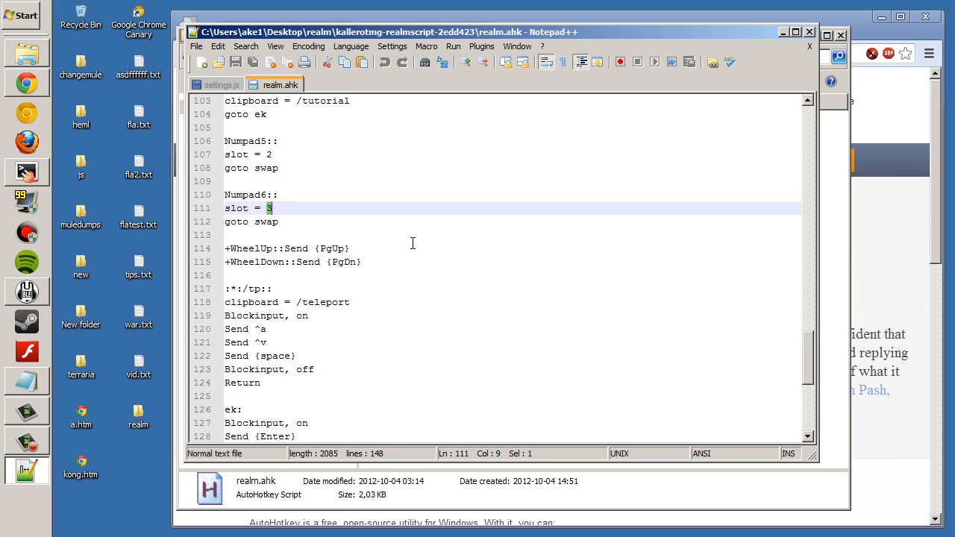
mouse_move(312, 223)
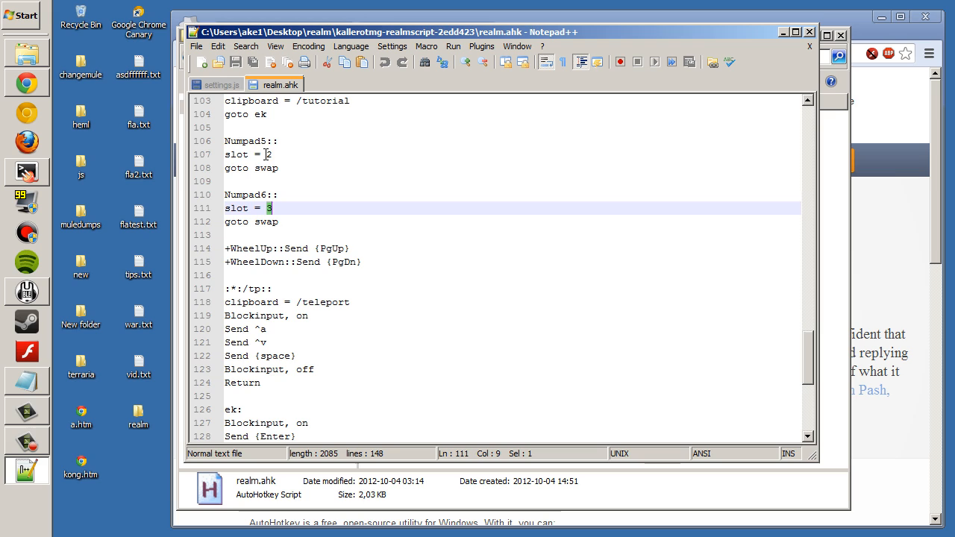
click(272, 153)
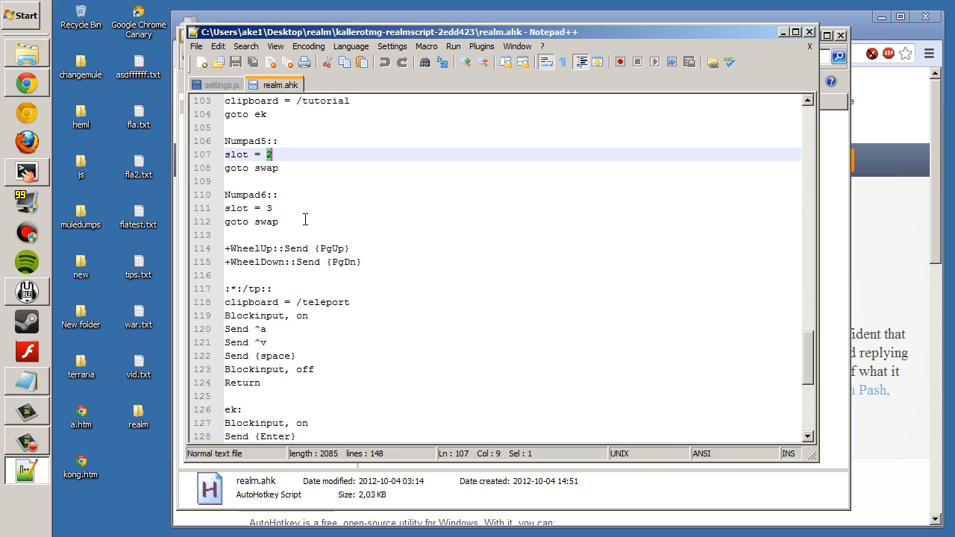
mouse_move(280, 208)
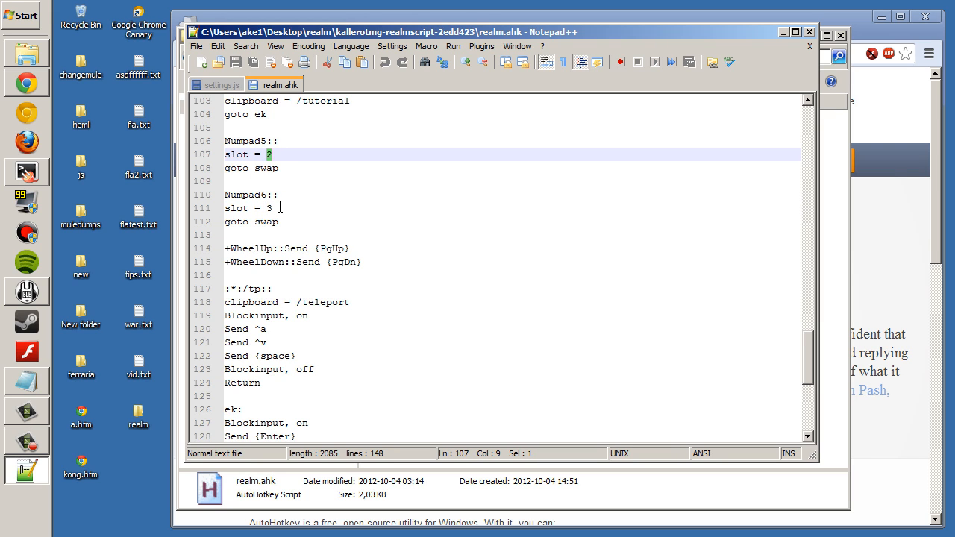
click(274, 207)
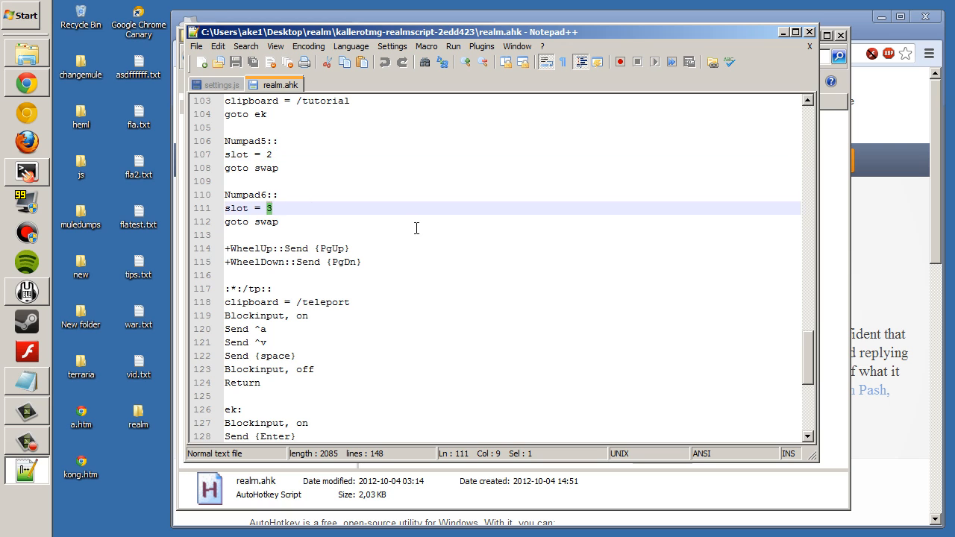
scroll(down, 3)
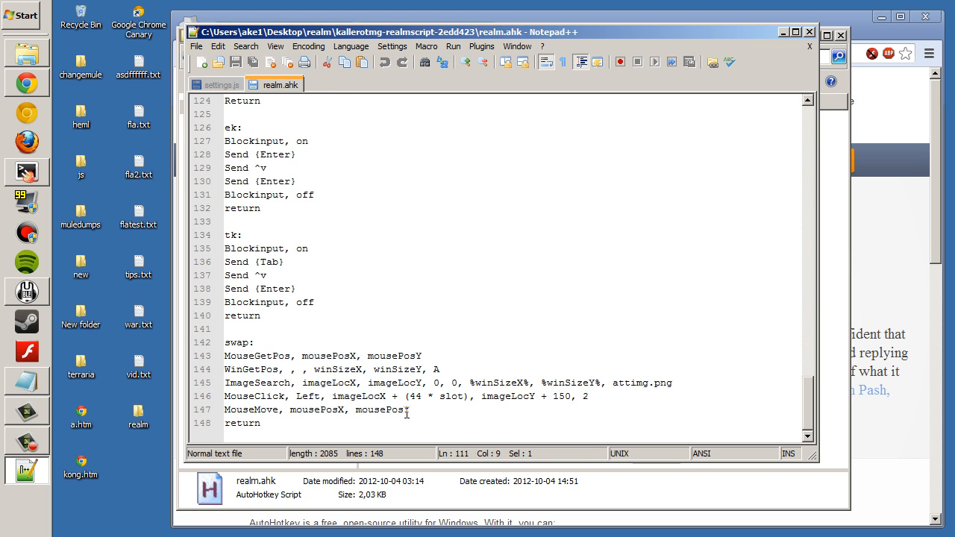
double_click(630, 382)
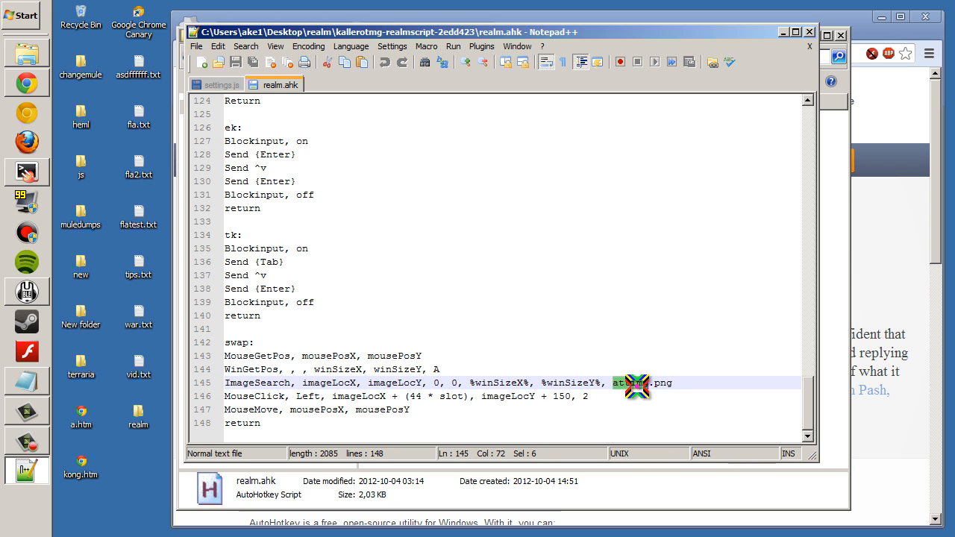
mouse_move(648, 418)
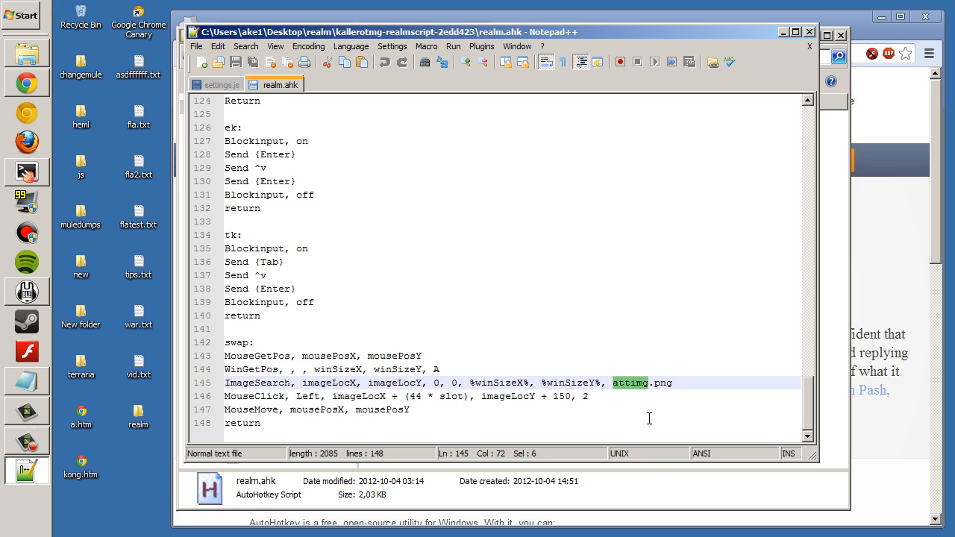
click(670, 383)
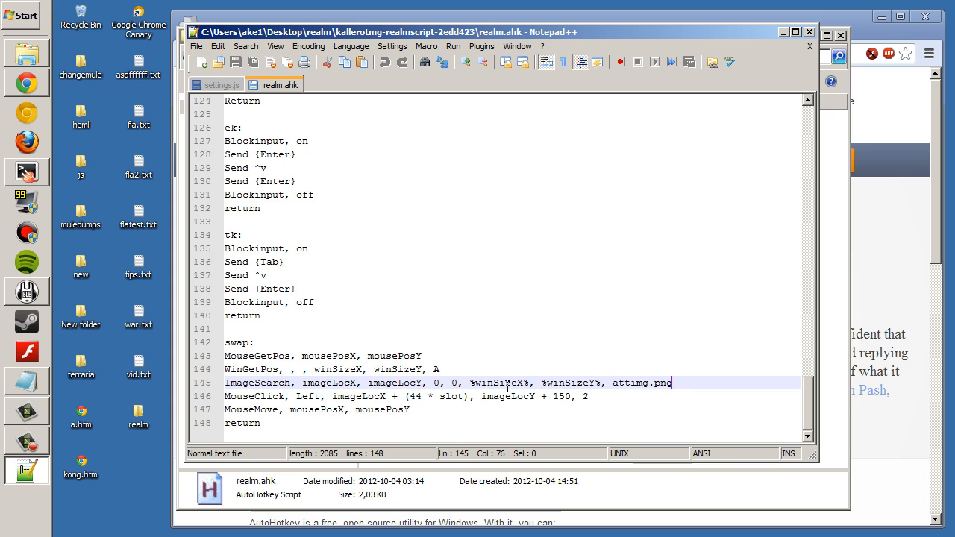
mouse_move(809, 35)
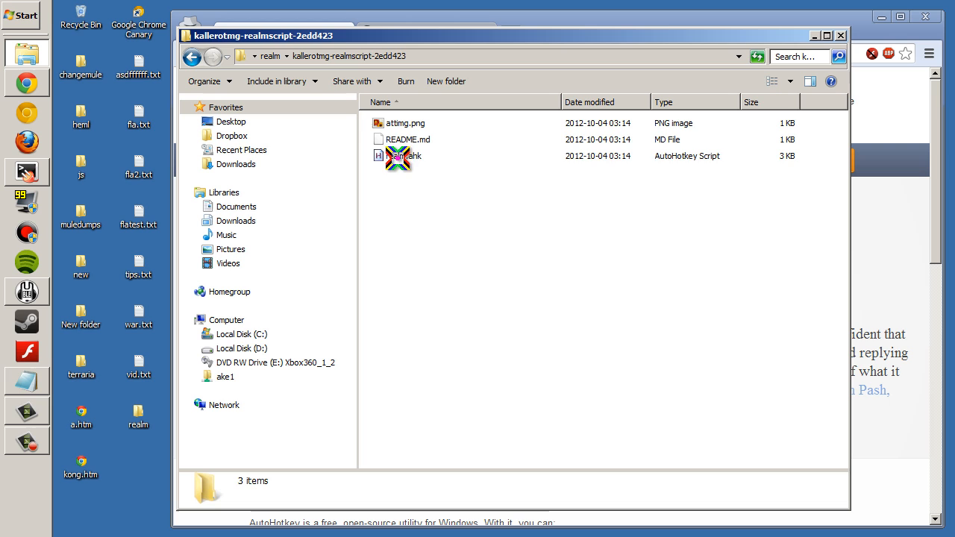
Run realm.ahk from its context menu and check its AutoHotkey tray icon options
right_click(399, 156)
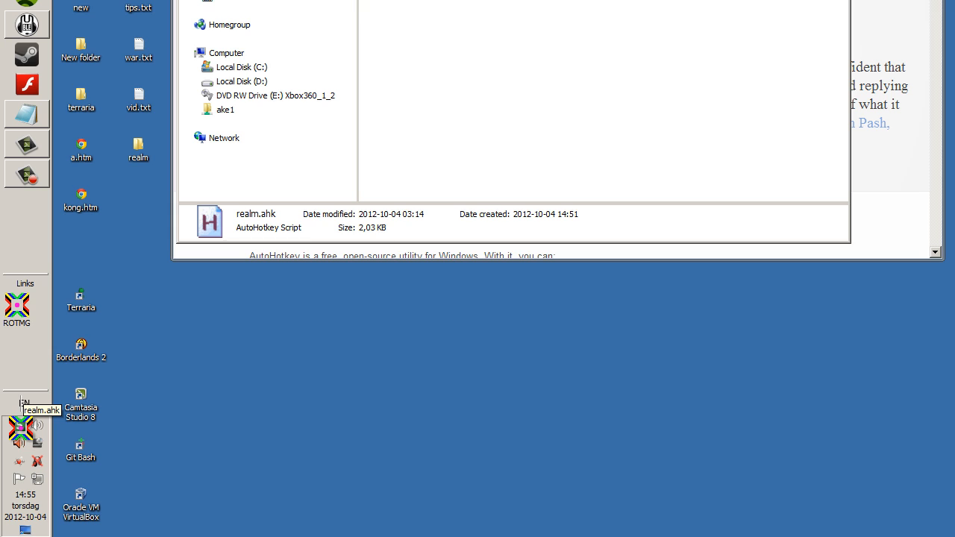
right_click(21, 428)
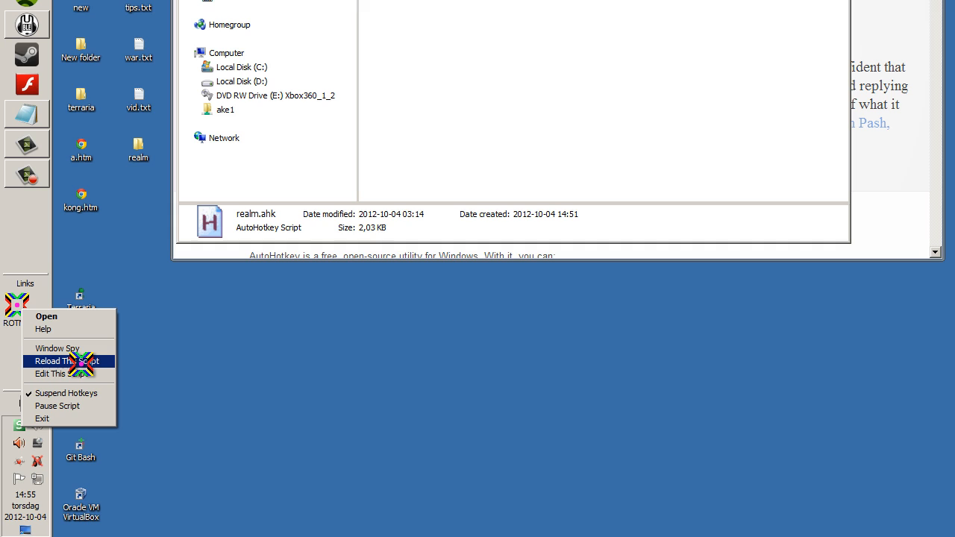
mouse_move(67, 374)
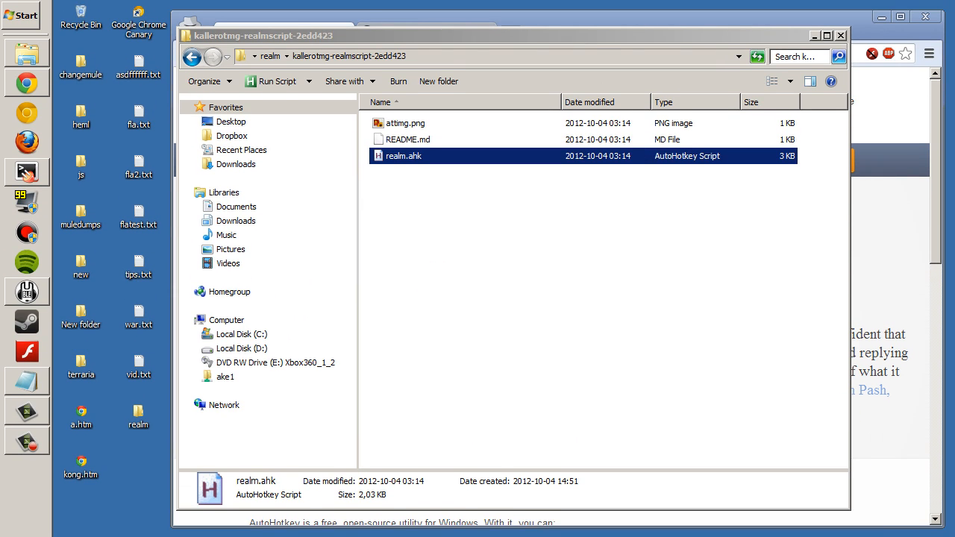
Compile realm.ahk into realm.exe with Compile Script from its context menu
right_click(403, 156)
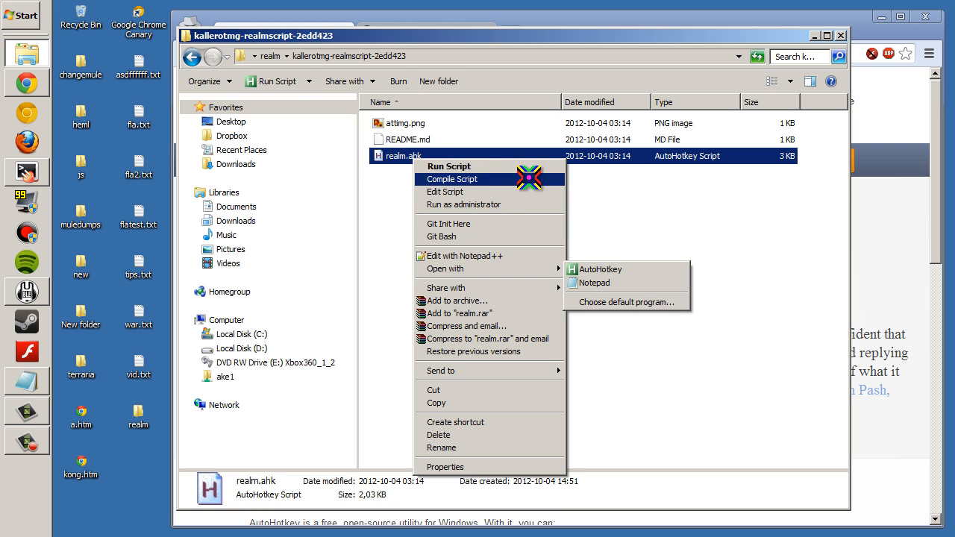
mouse_move(452, 179)
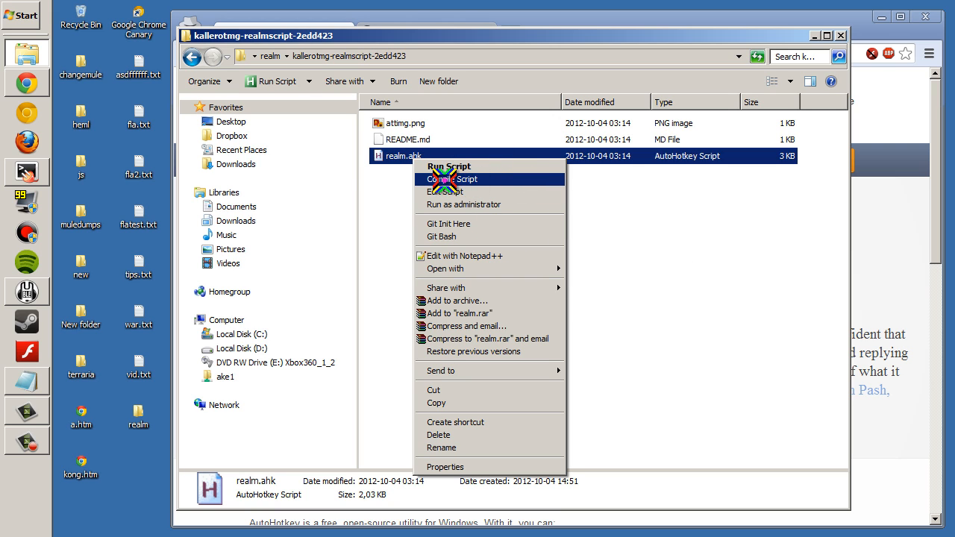
click(450, 180)
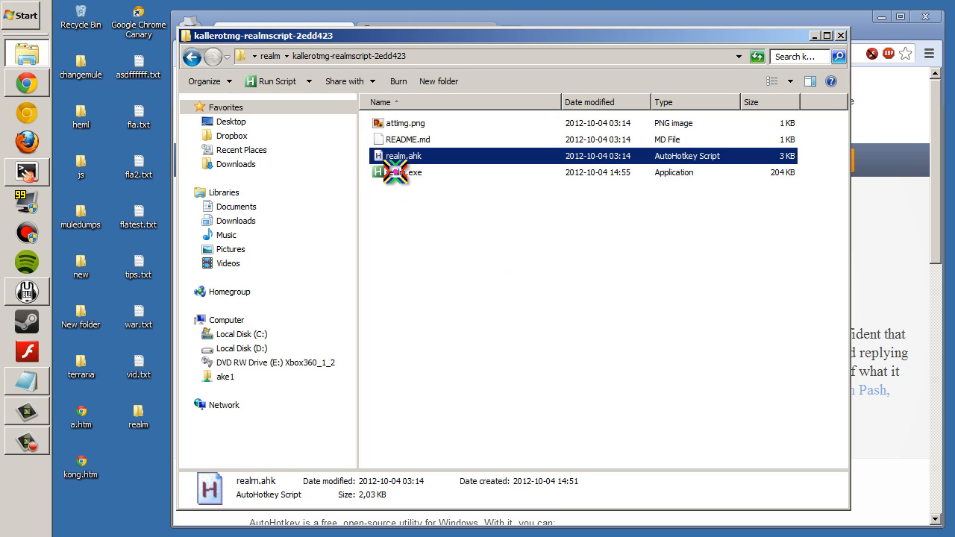
click(412, 173)
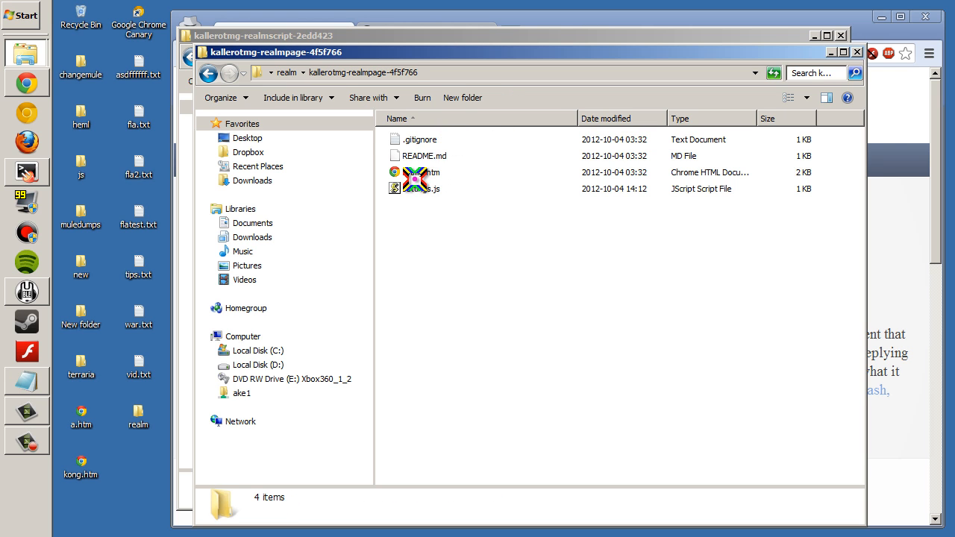
Open rotmg.htm from the realmpage folder in Chrome and start playing into the Nexus
double_click(423, 172)
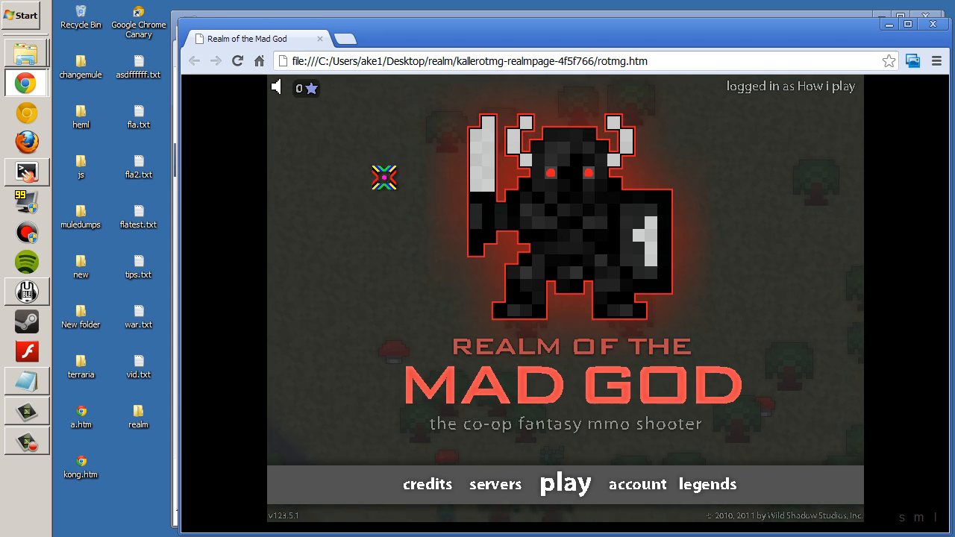
click(565, 483)
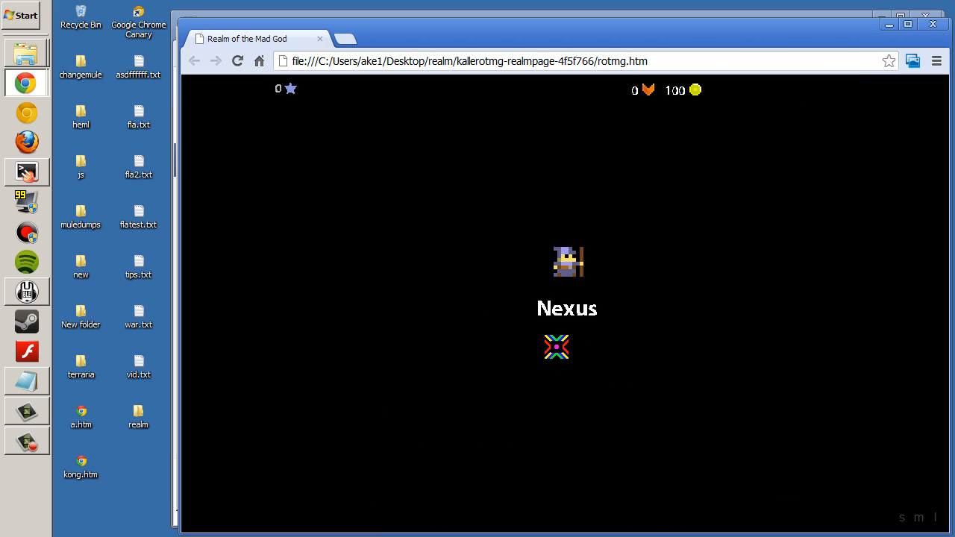
click(555, 346)
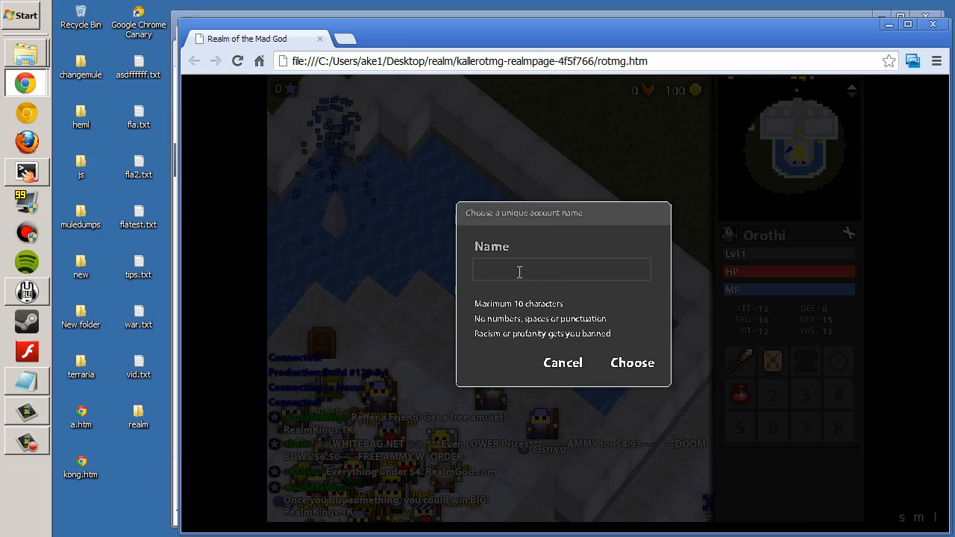
Enter the account name asdfasdgds and confirm it with Choose
text(asdfasdgds)
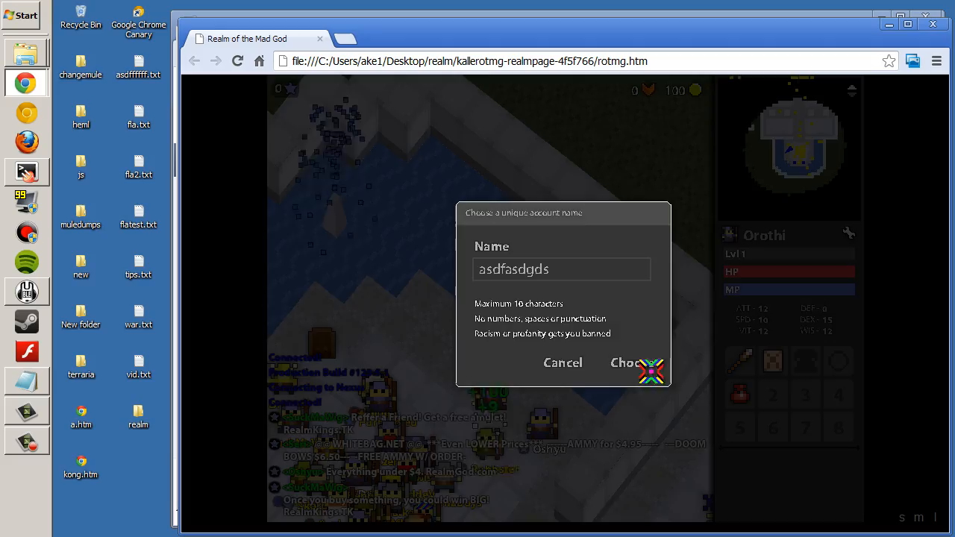
click(628, 363)
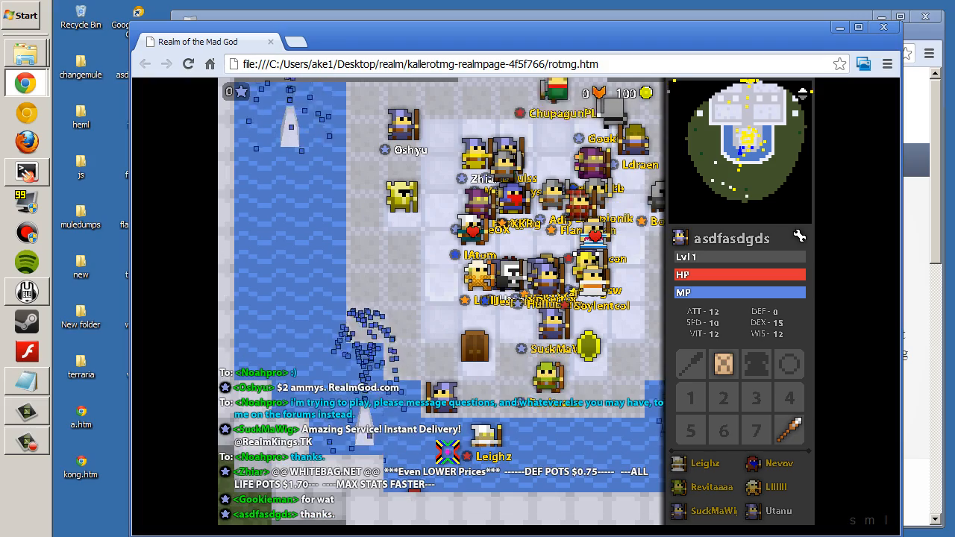
mouse_move(789, 430)
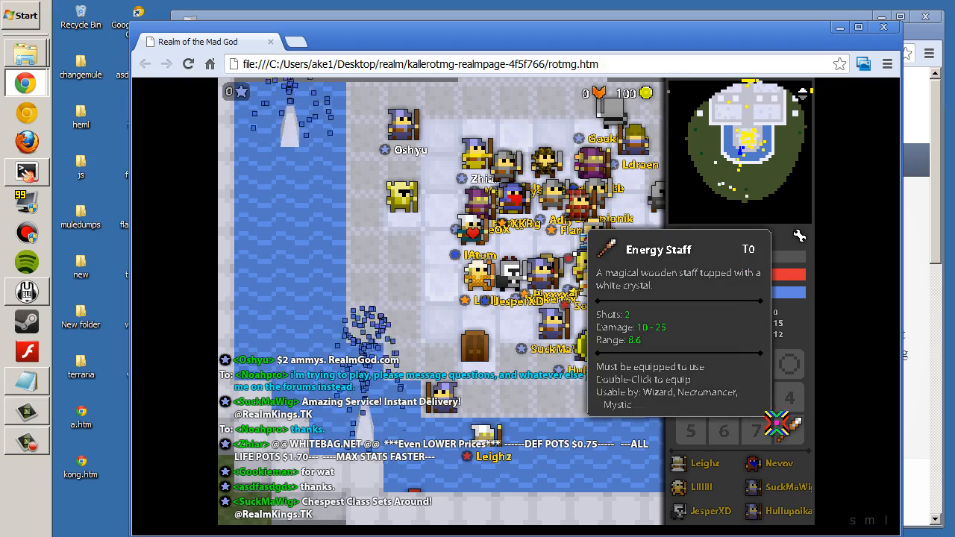